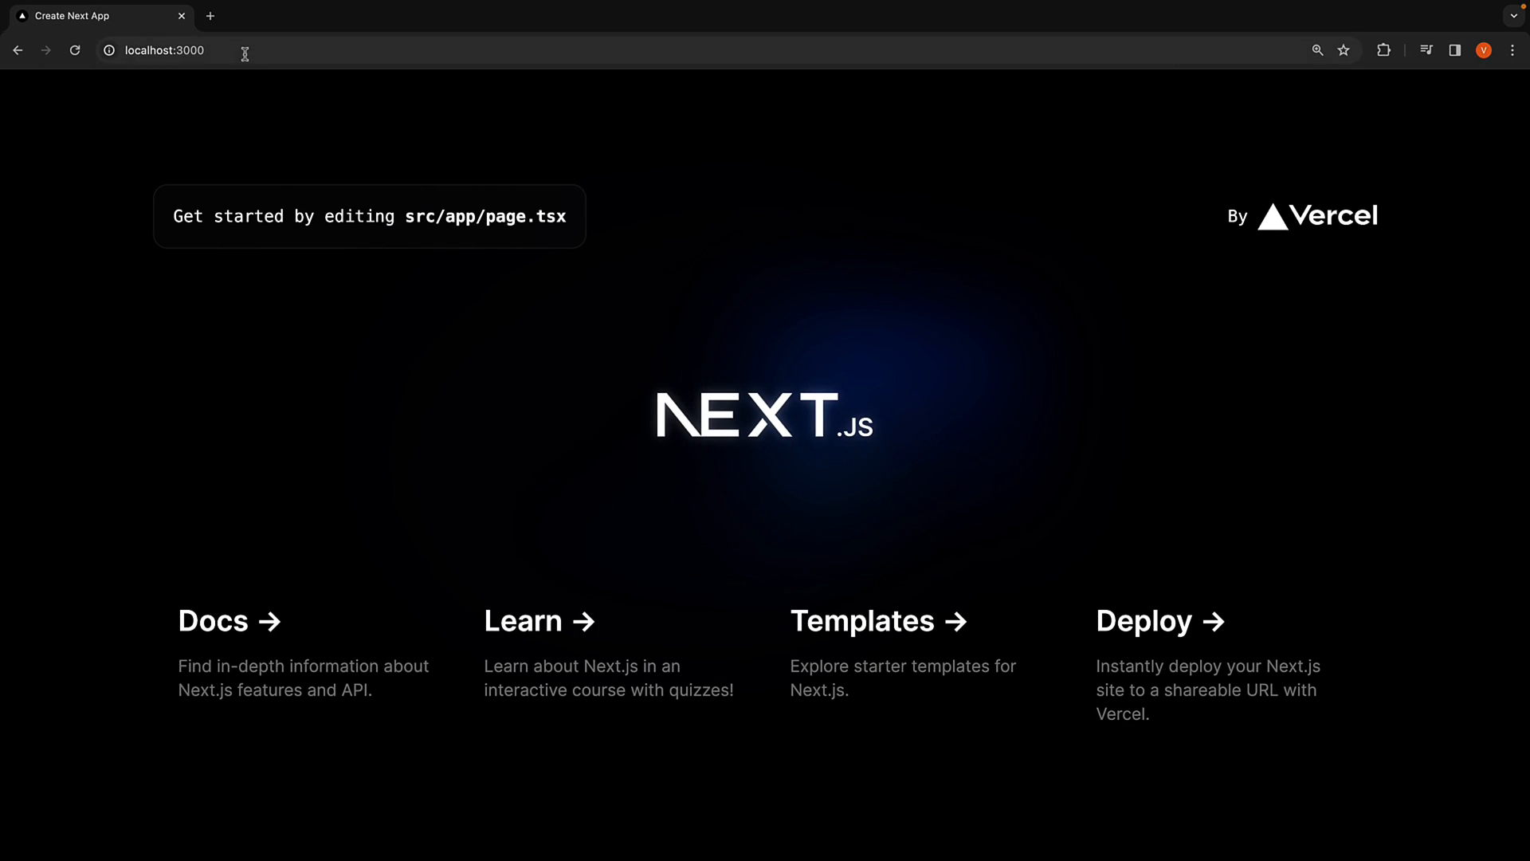
Load localhost:3000/comments?query=first, see all three comments, then open the comments route file
text(comments?query=first)
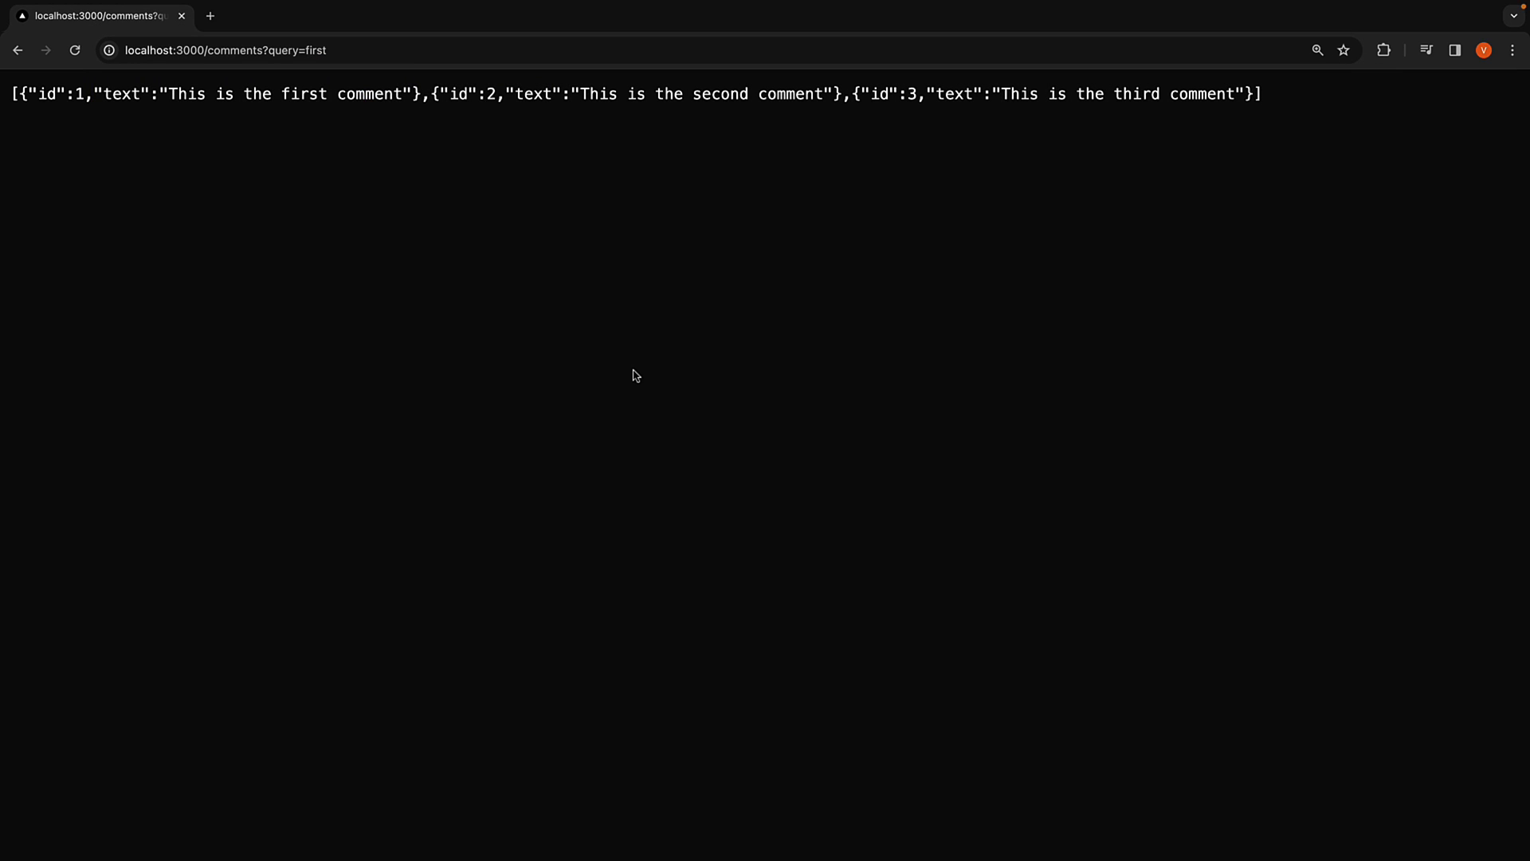
mouse_move(469, 287)
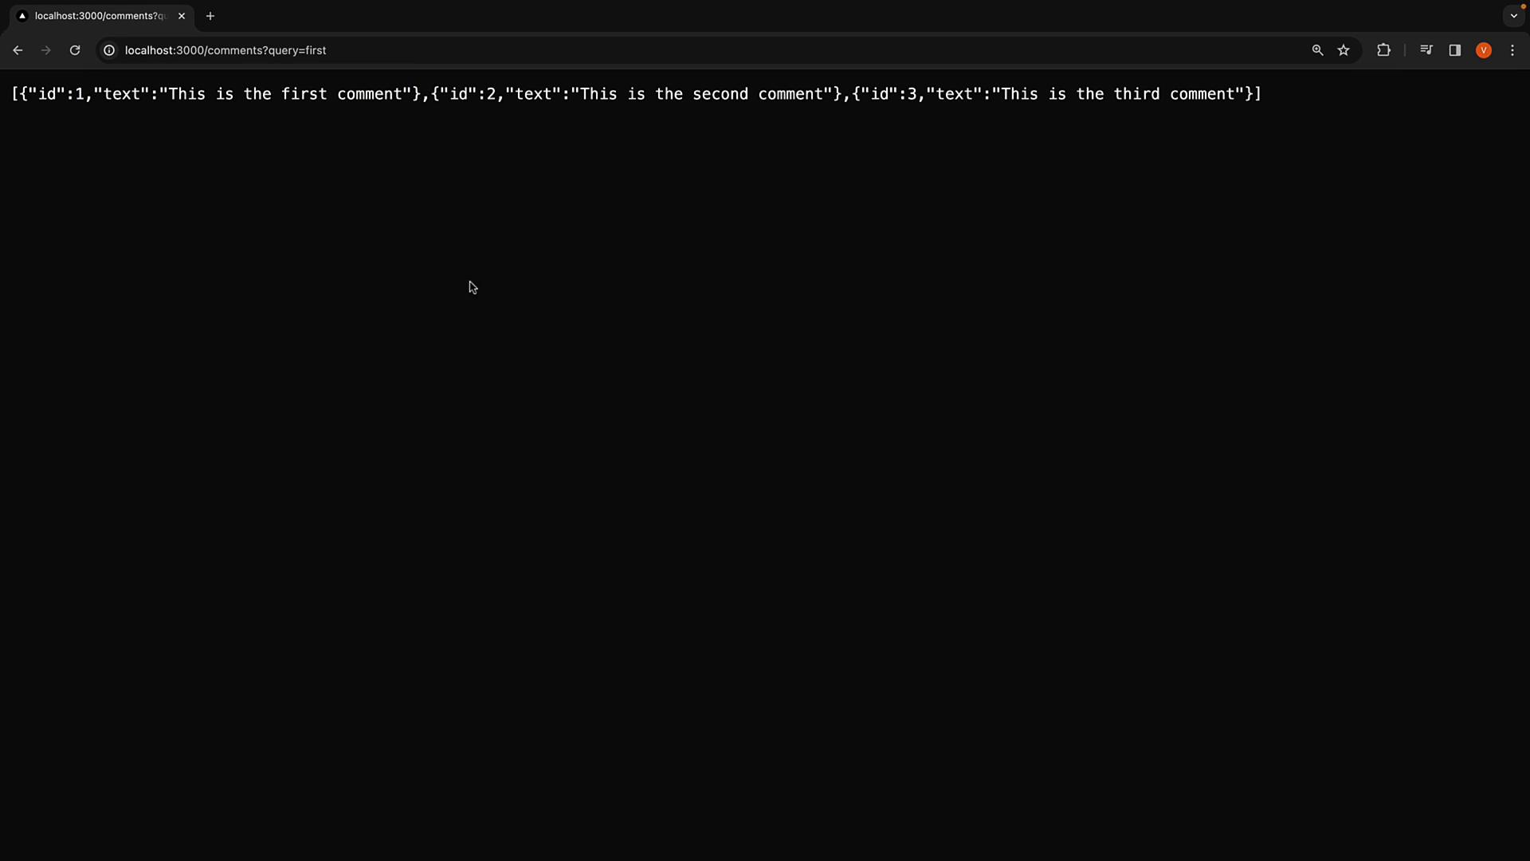
double_click(303, 94)
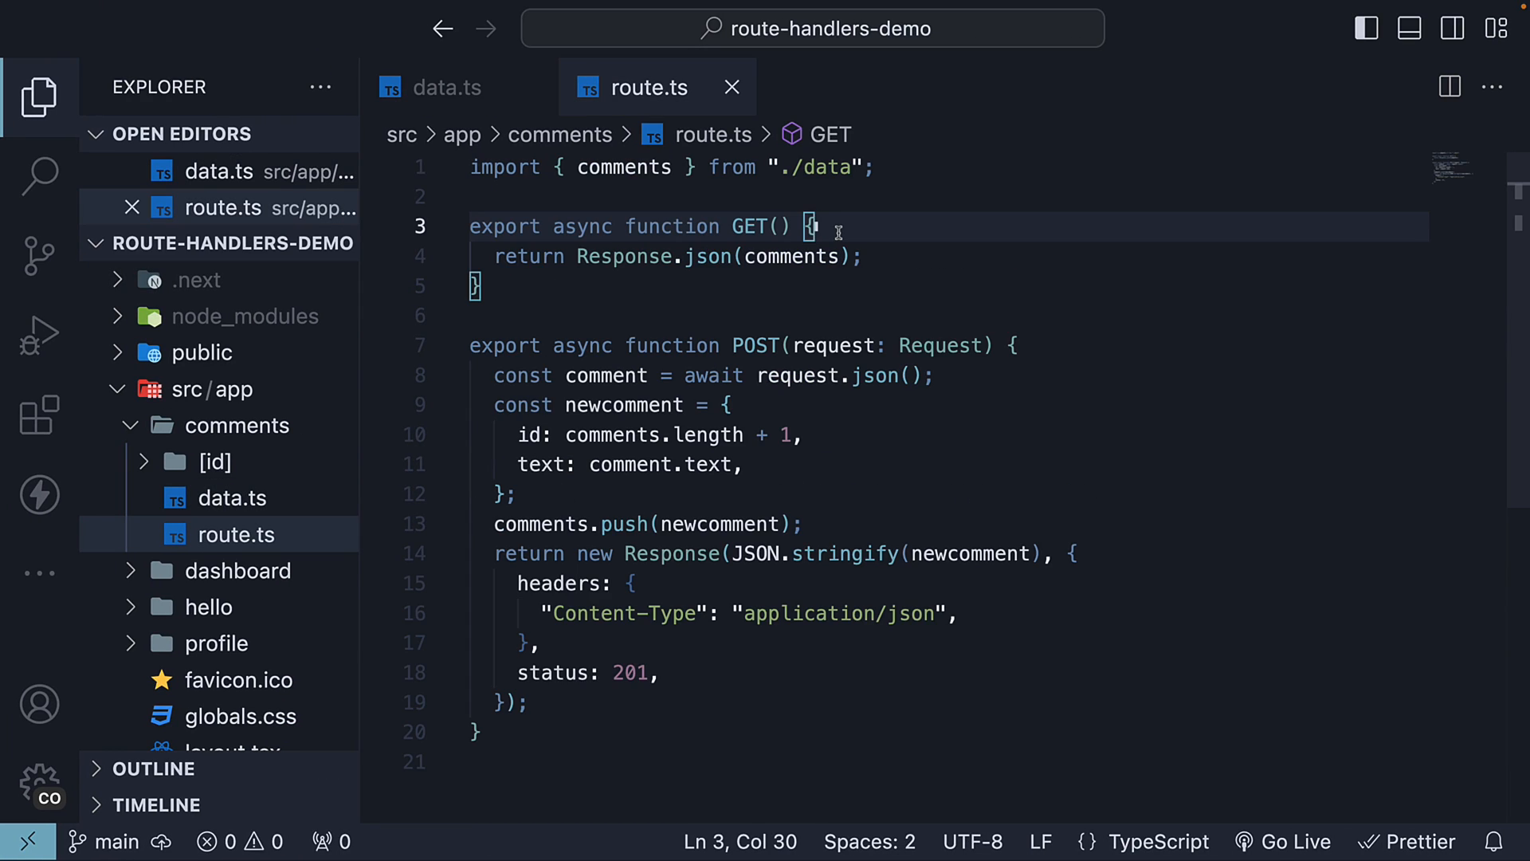
Change GET's parameter to request: NextRequest, auto-importing NextRequest from next/server
click(778, 226)
text(request: Request)
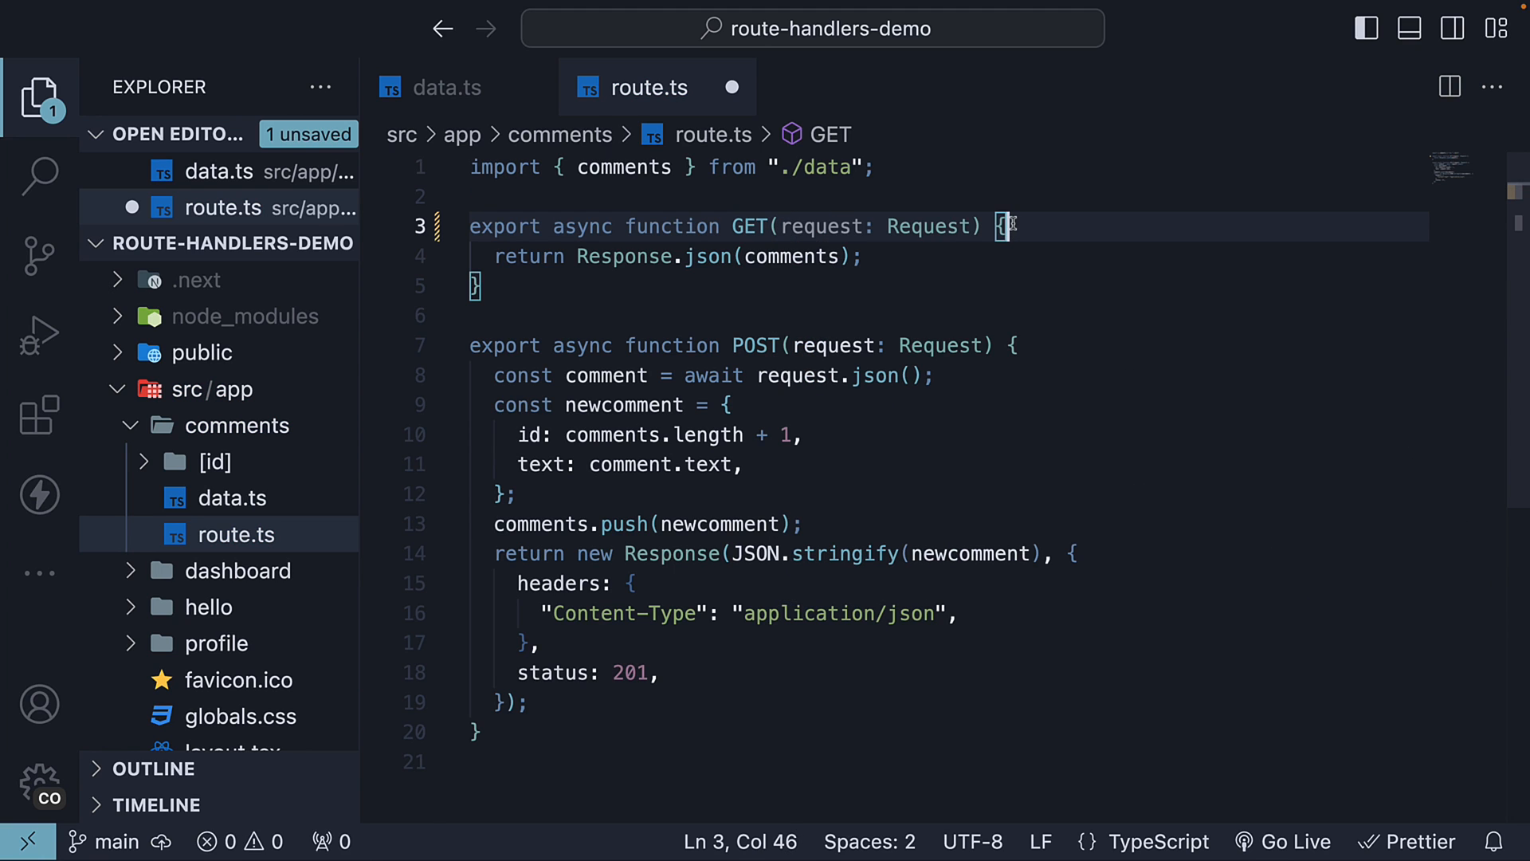
double_click(750, 225)
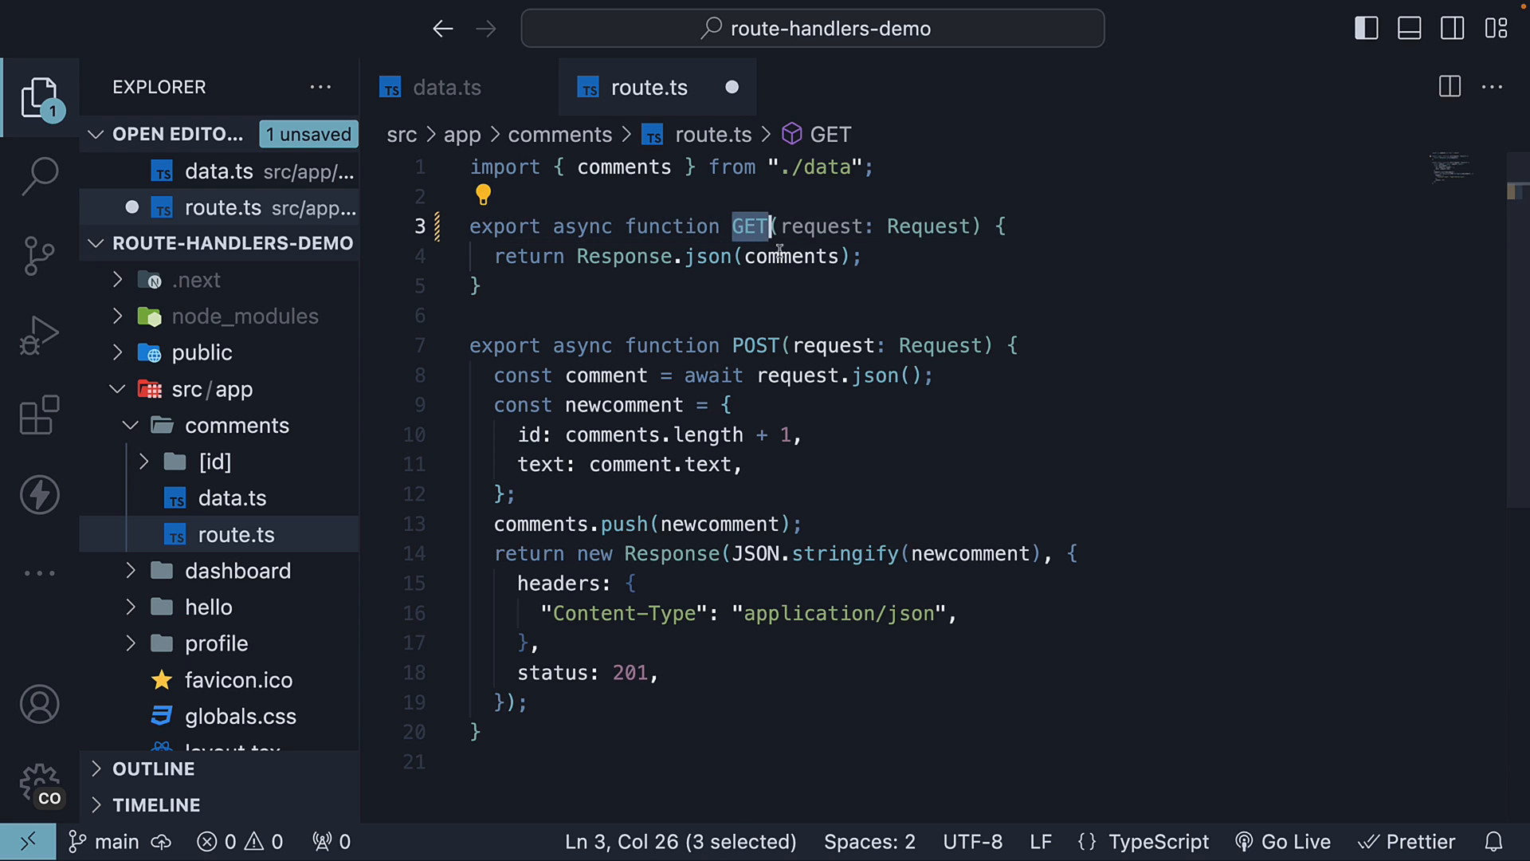
double_click(793, 256)
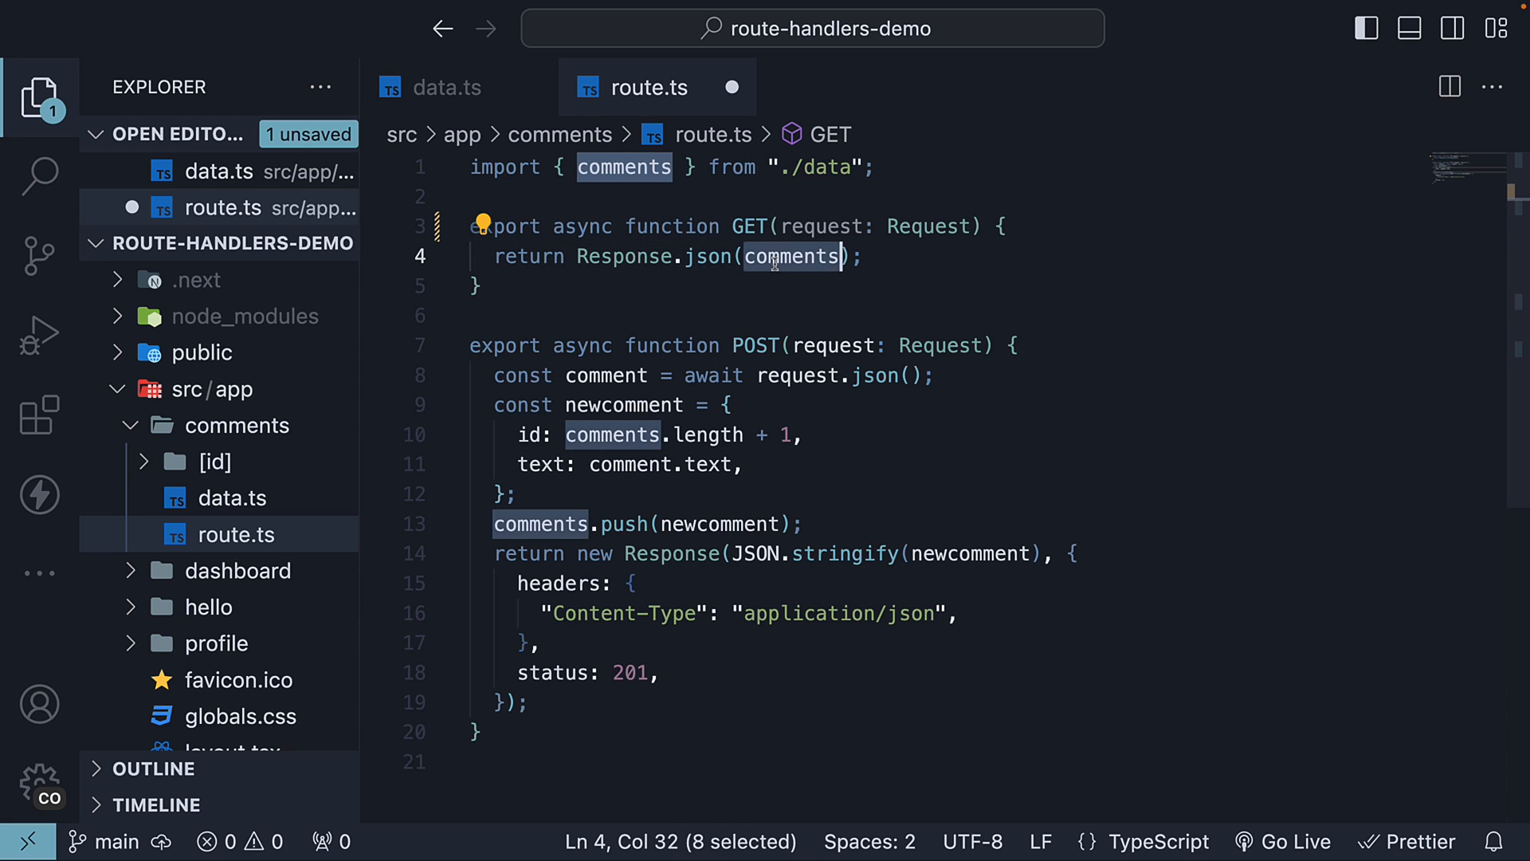
click(1016, 256)
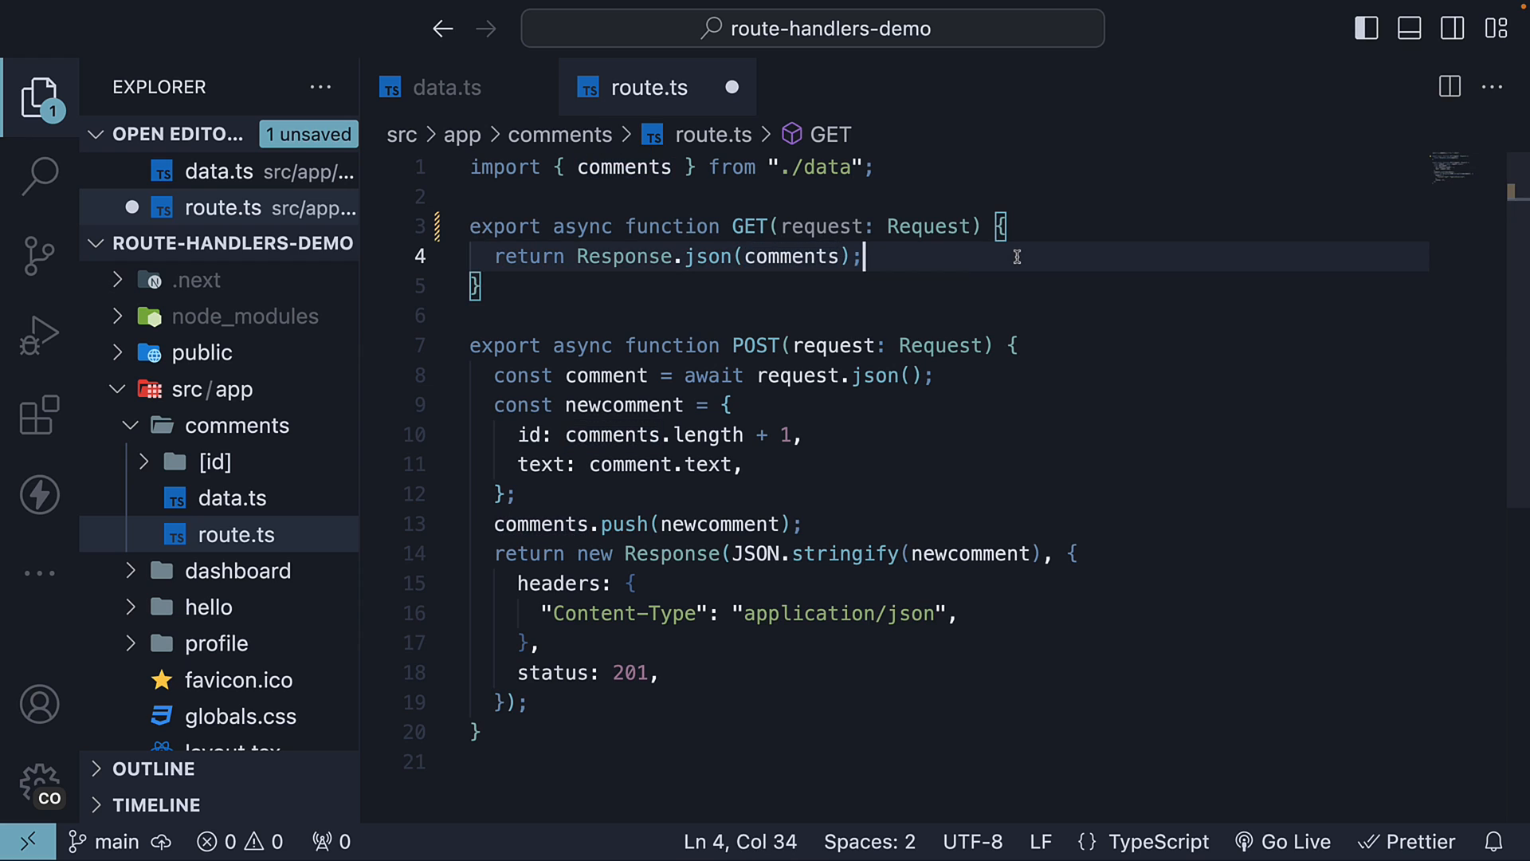
double_click(927, 226)
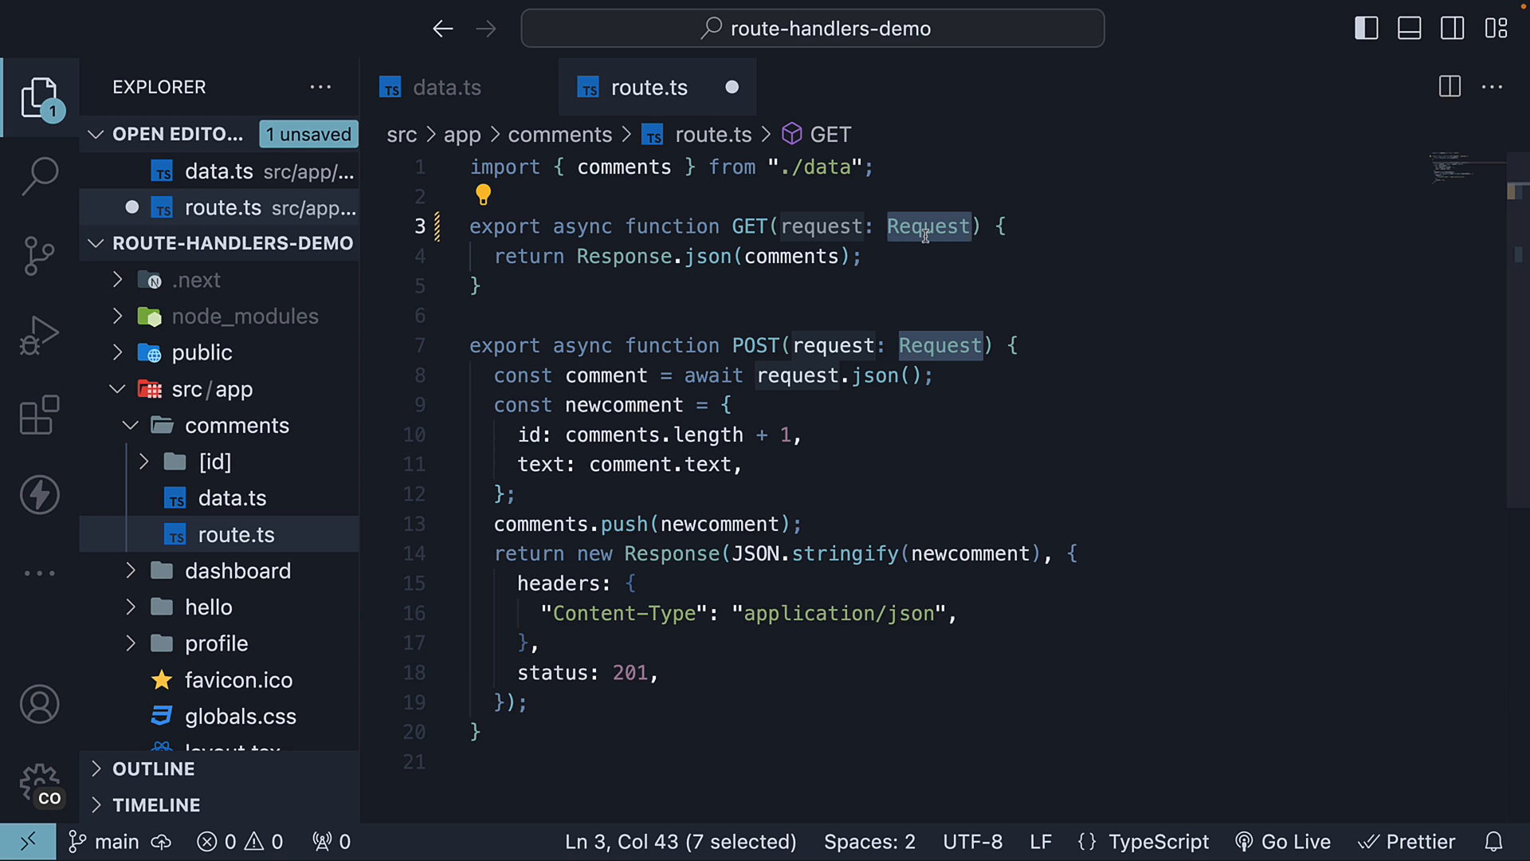
text(NextRe)
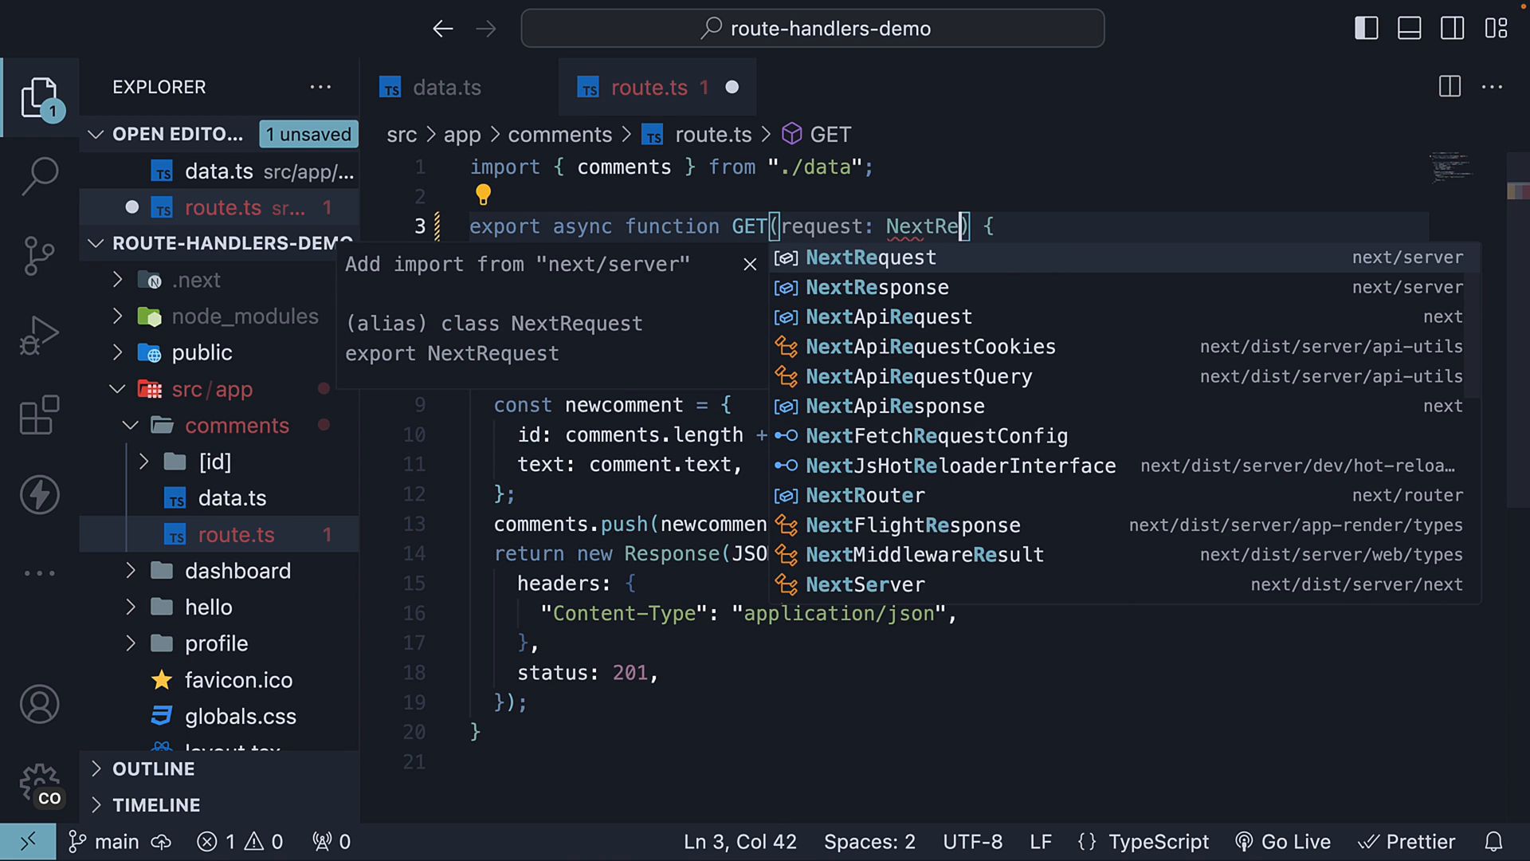
click(869, 256)
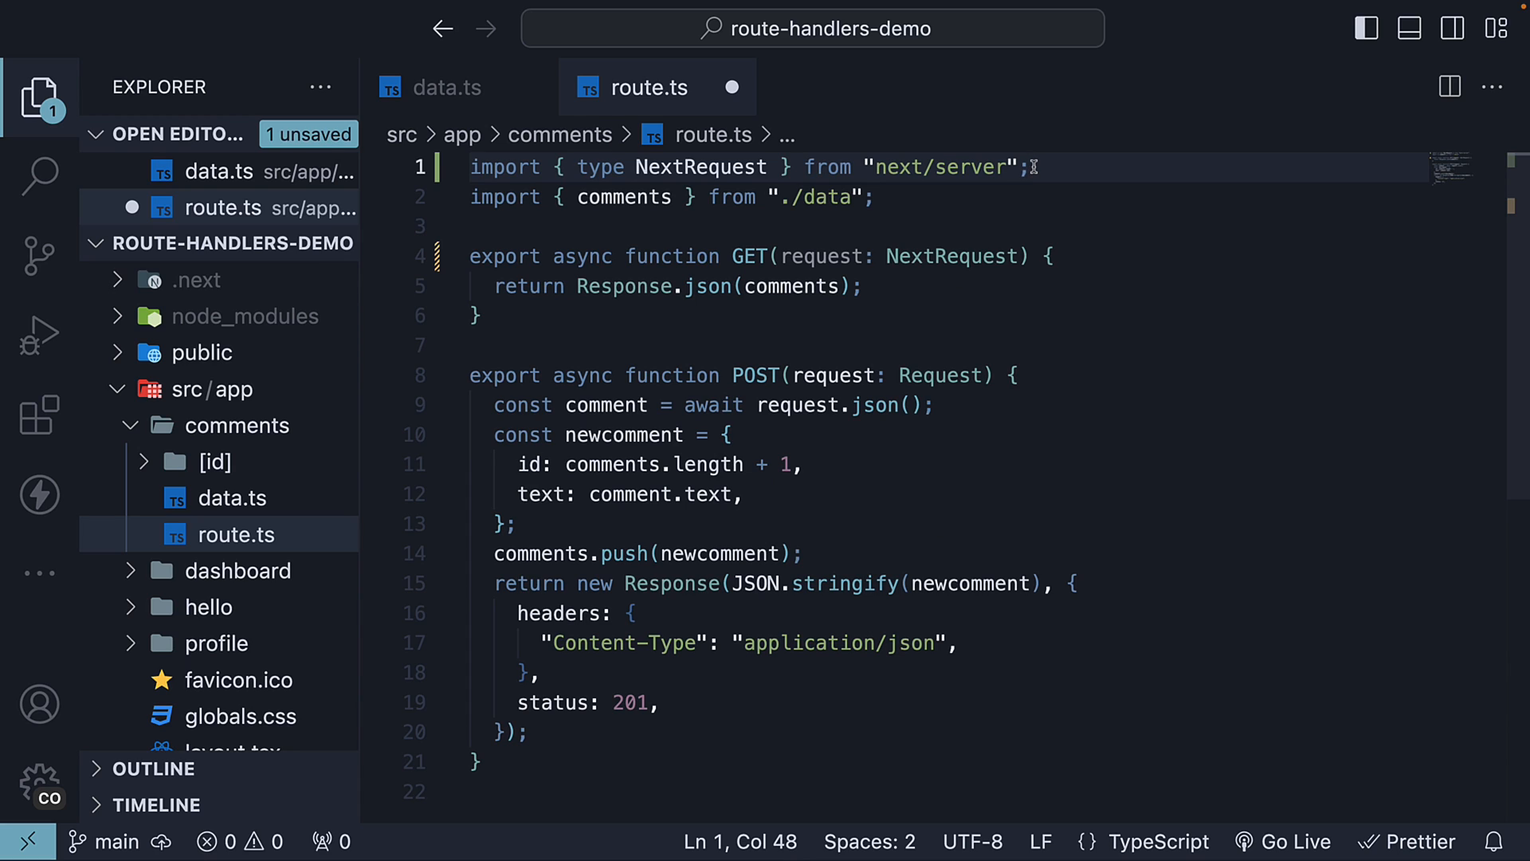
double_click(821, 256)
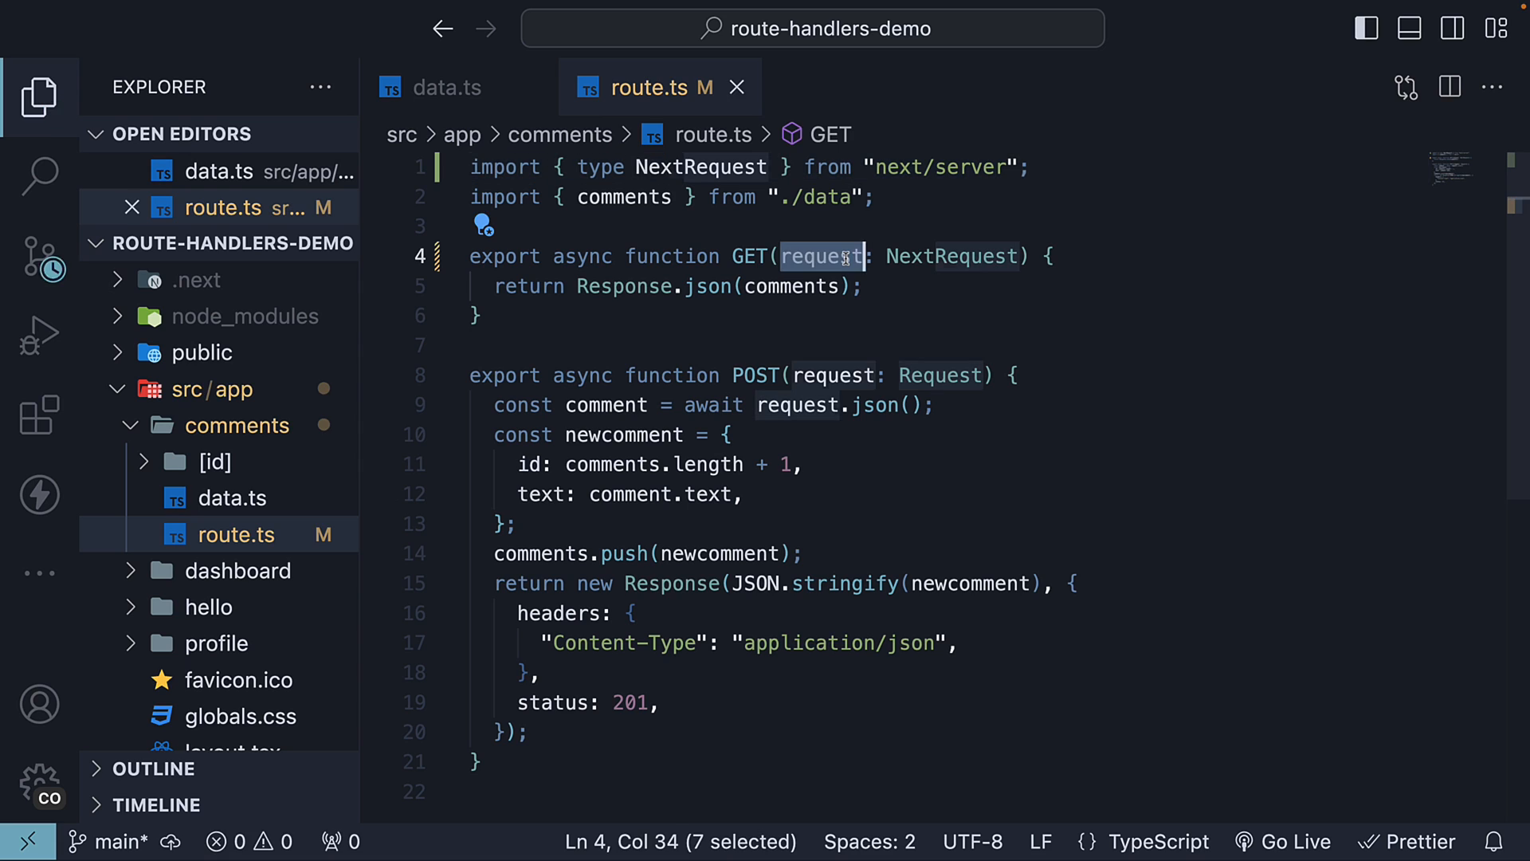
mouse_move(1000, 310)
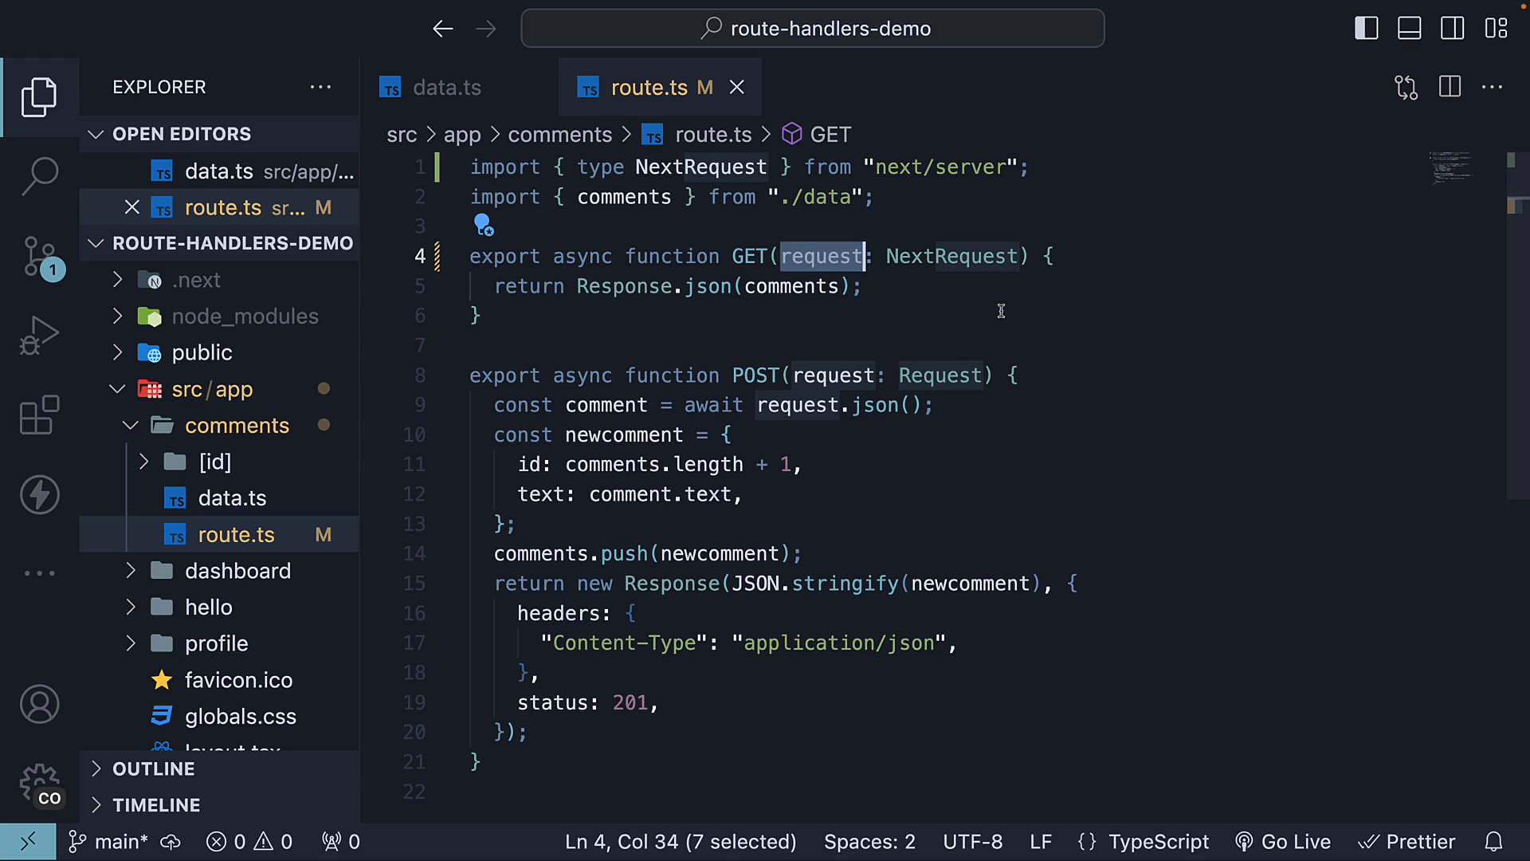
Add const searchParams = request.nextUrl.searchParams and const query = searchParams.get("query")
key(enter)
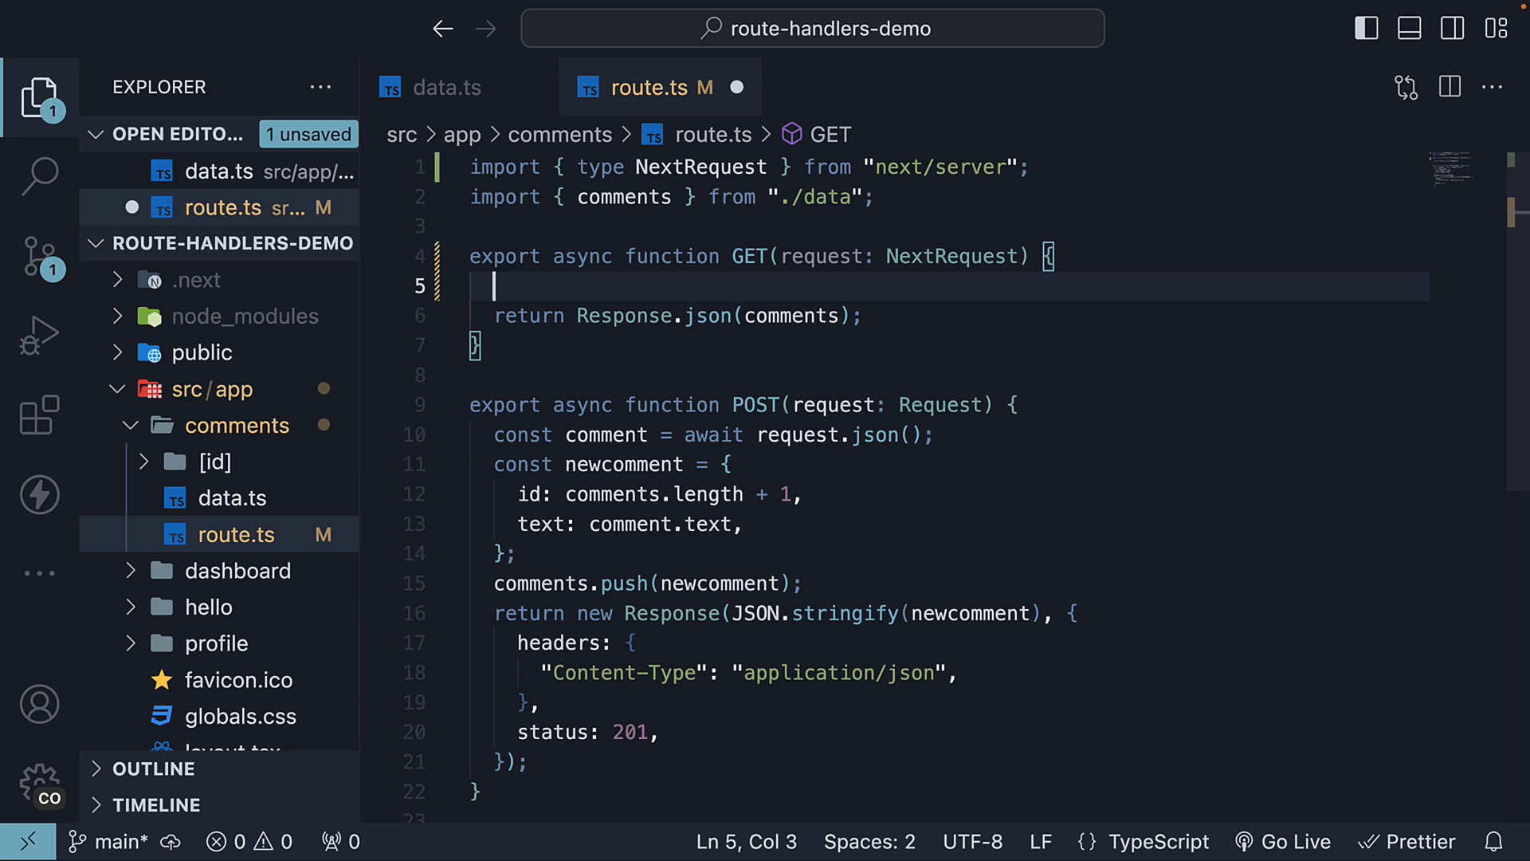
mouse_move(1009, 368)
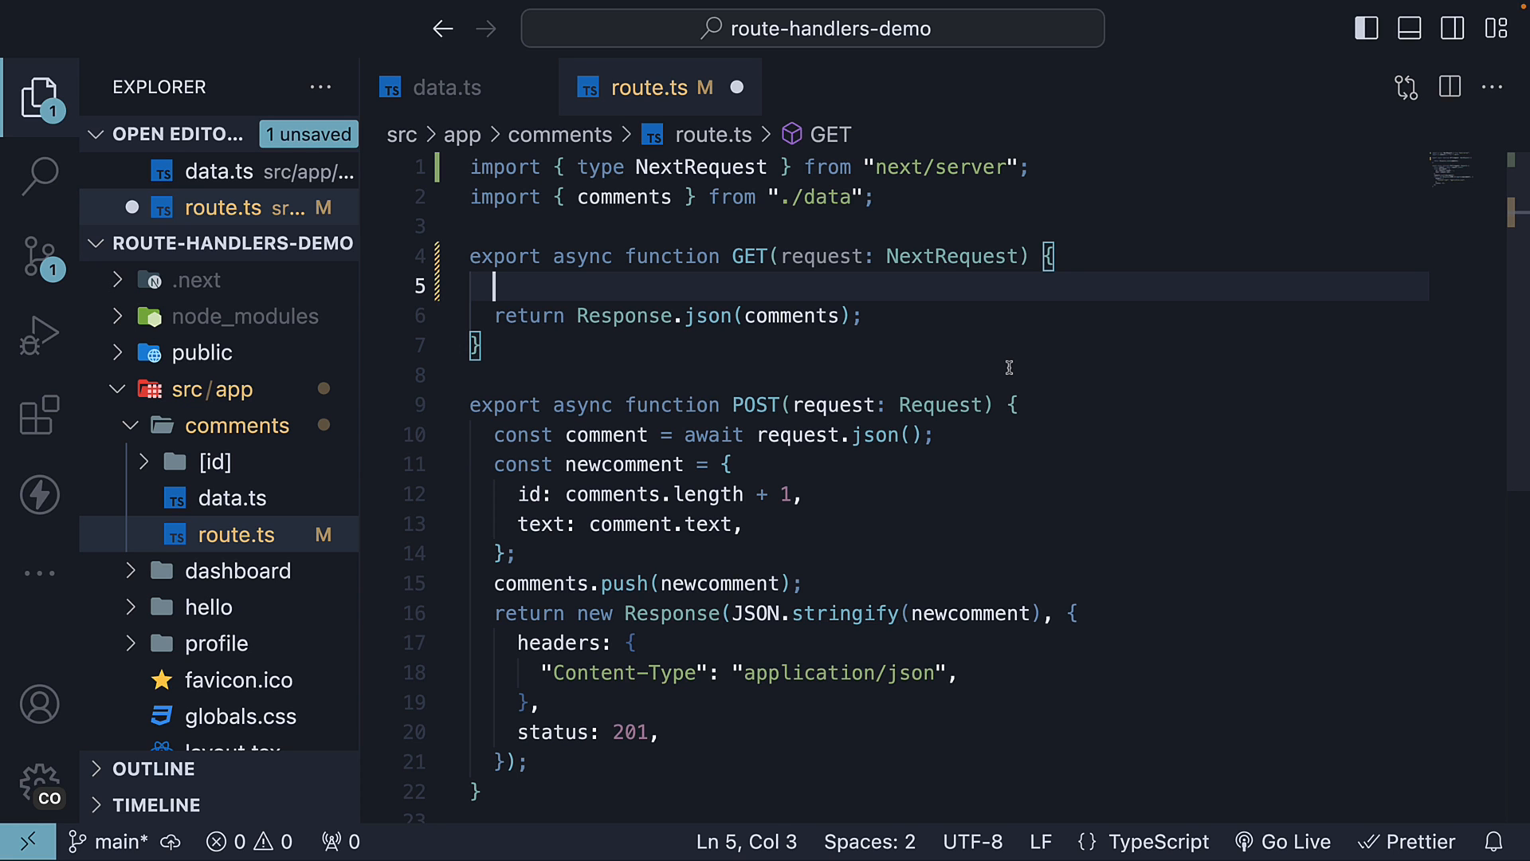
text(request.nextUrl.)
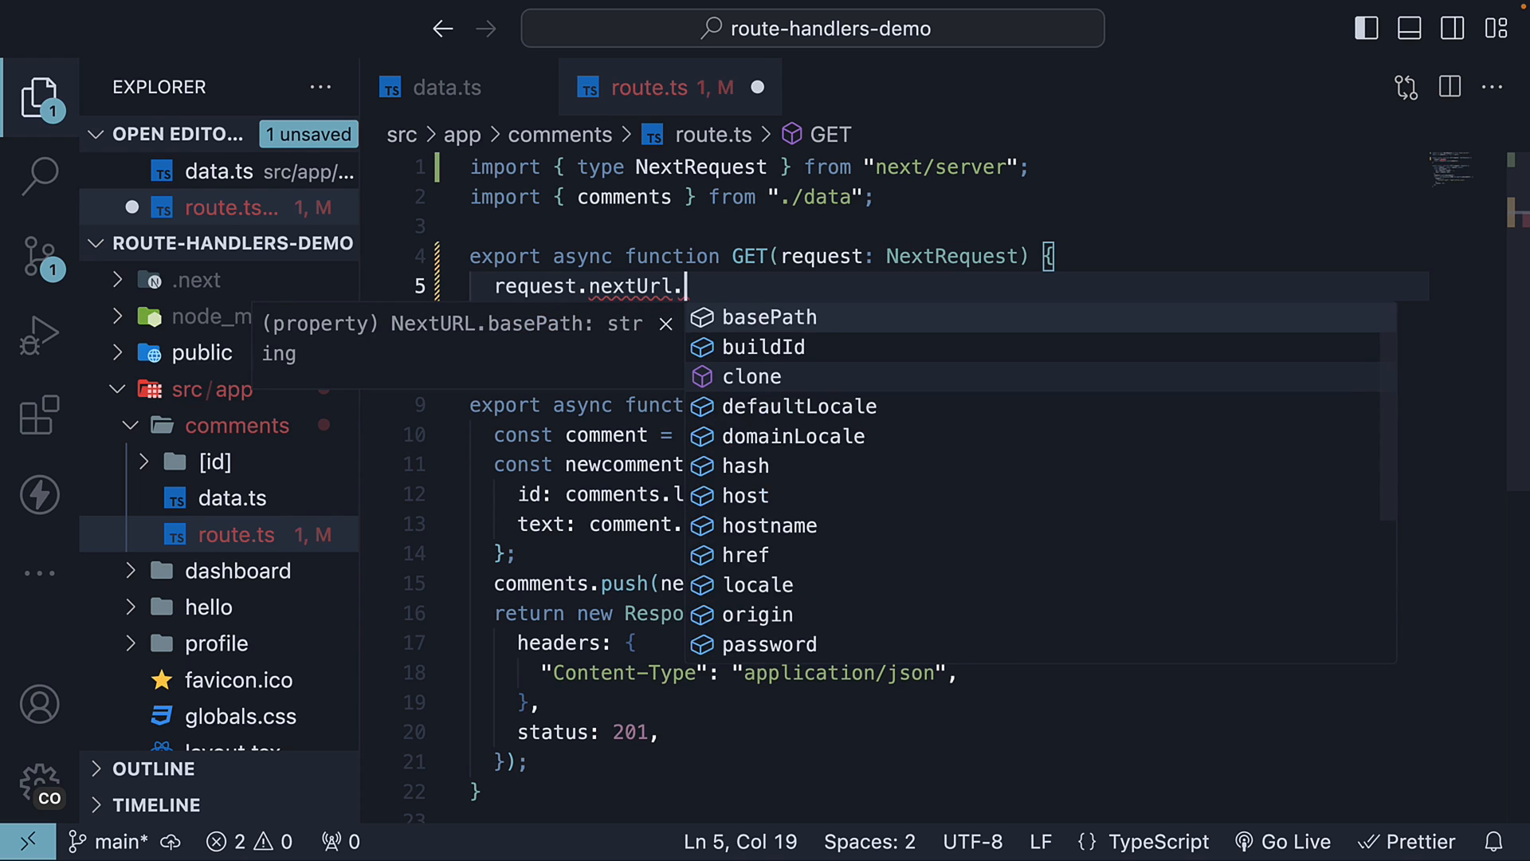
text(searchParams =)
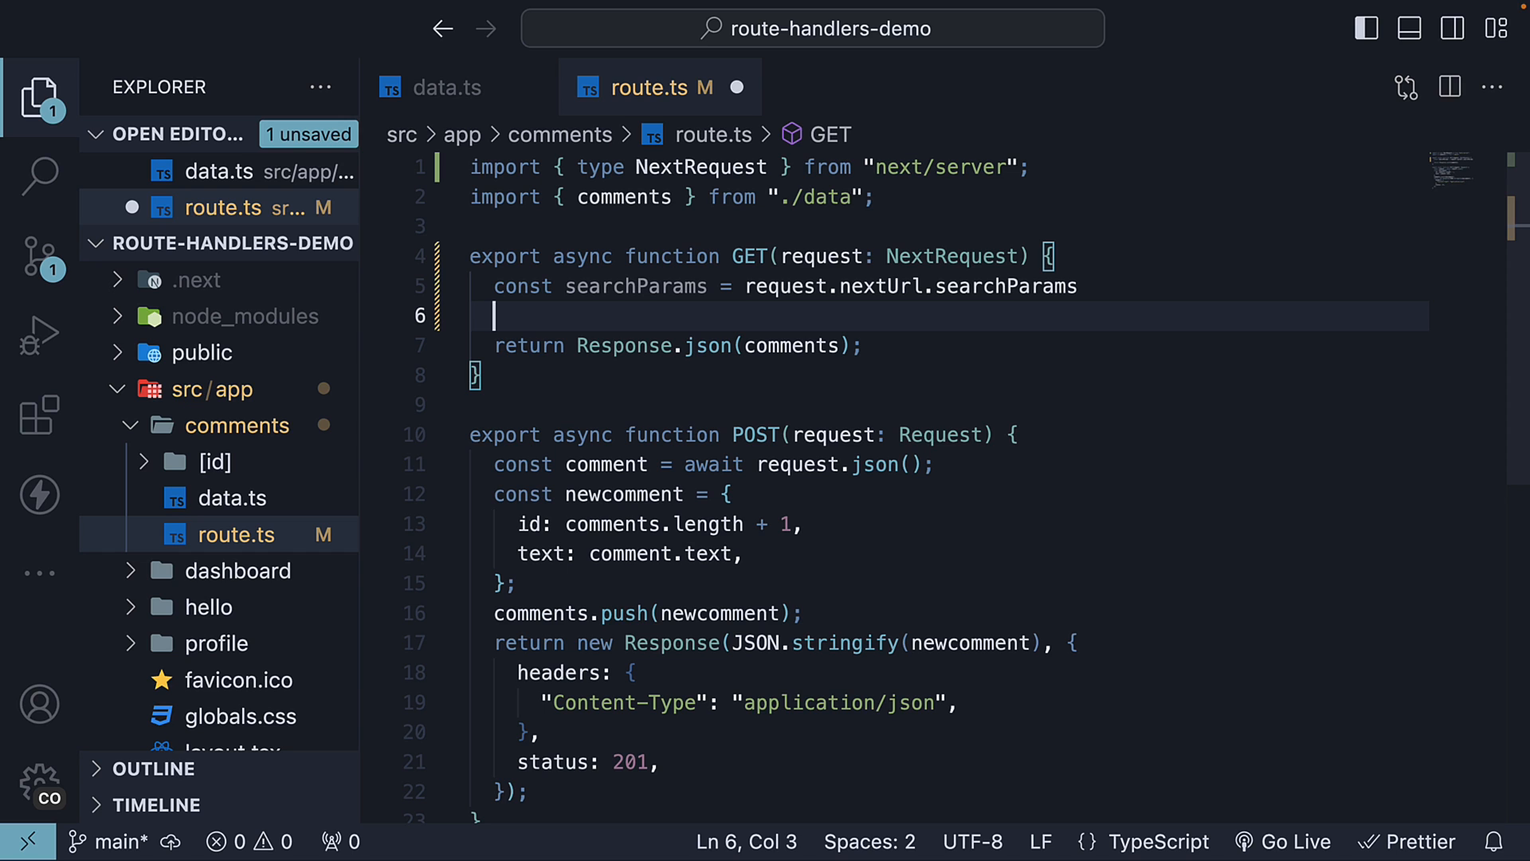
text(const q)
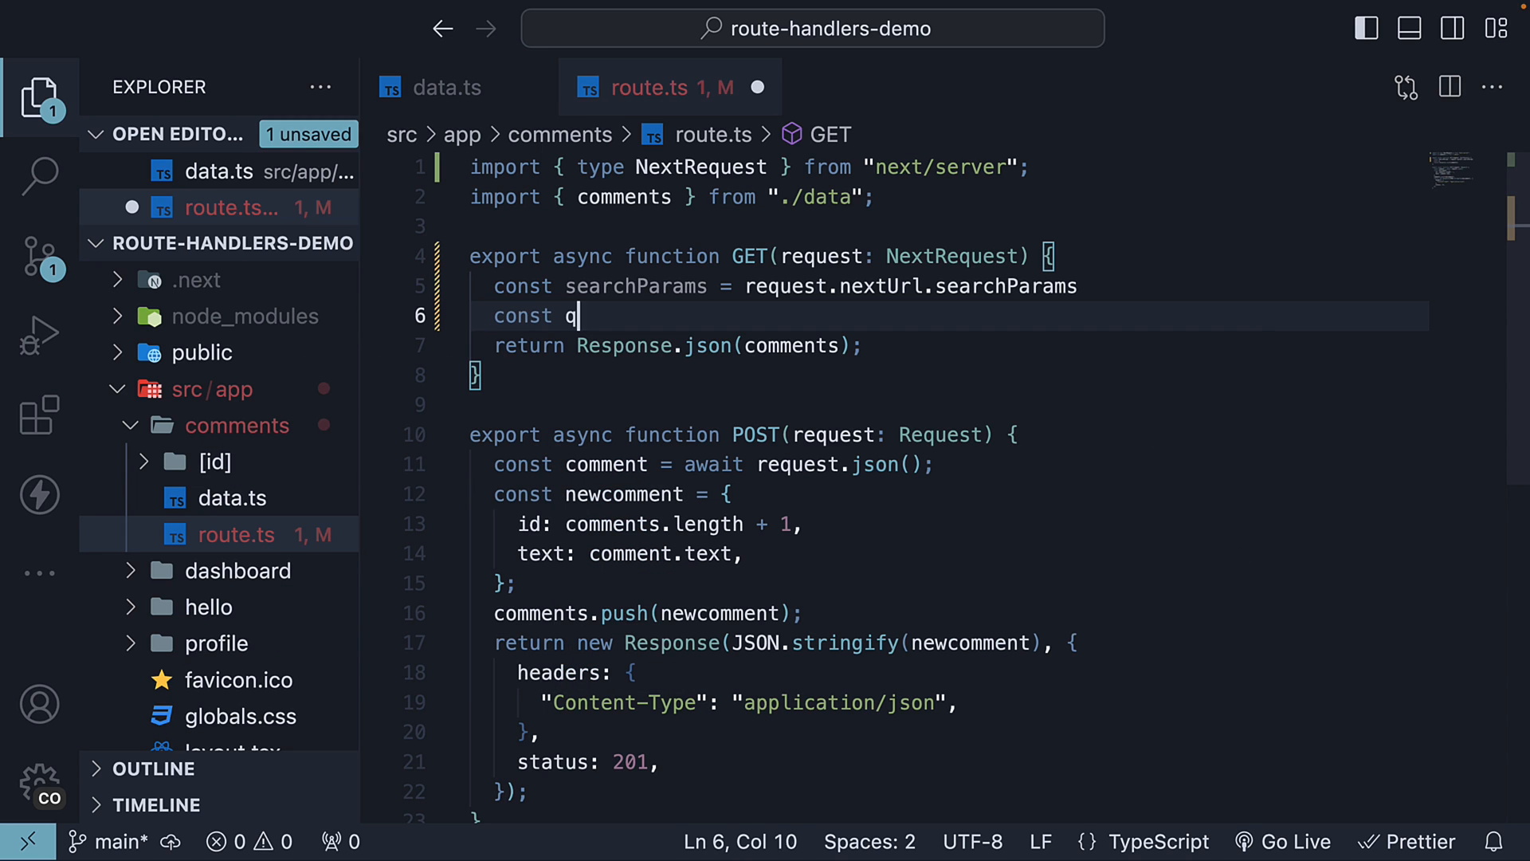
text(uery = searchParams.get)
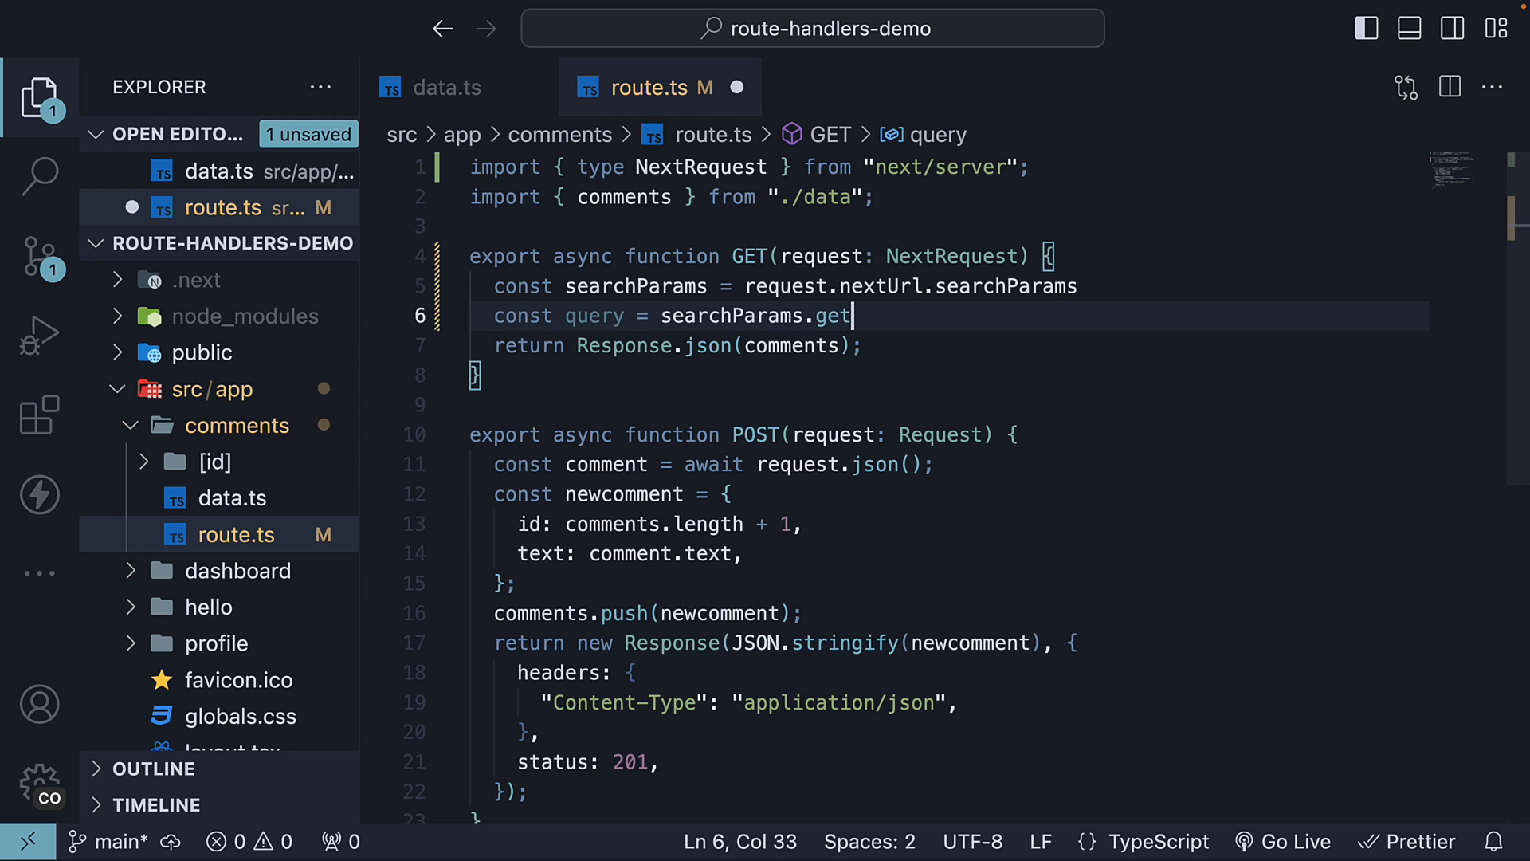
text(("query"))
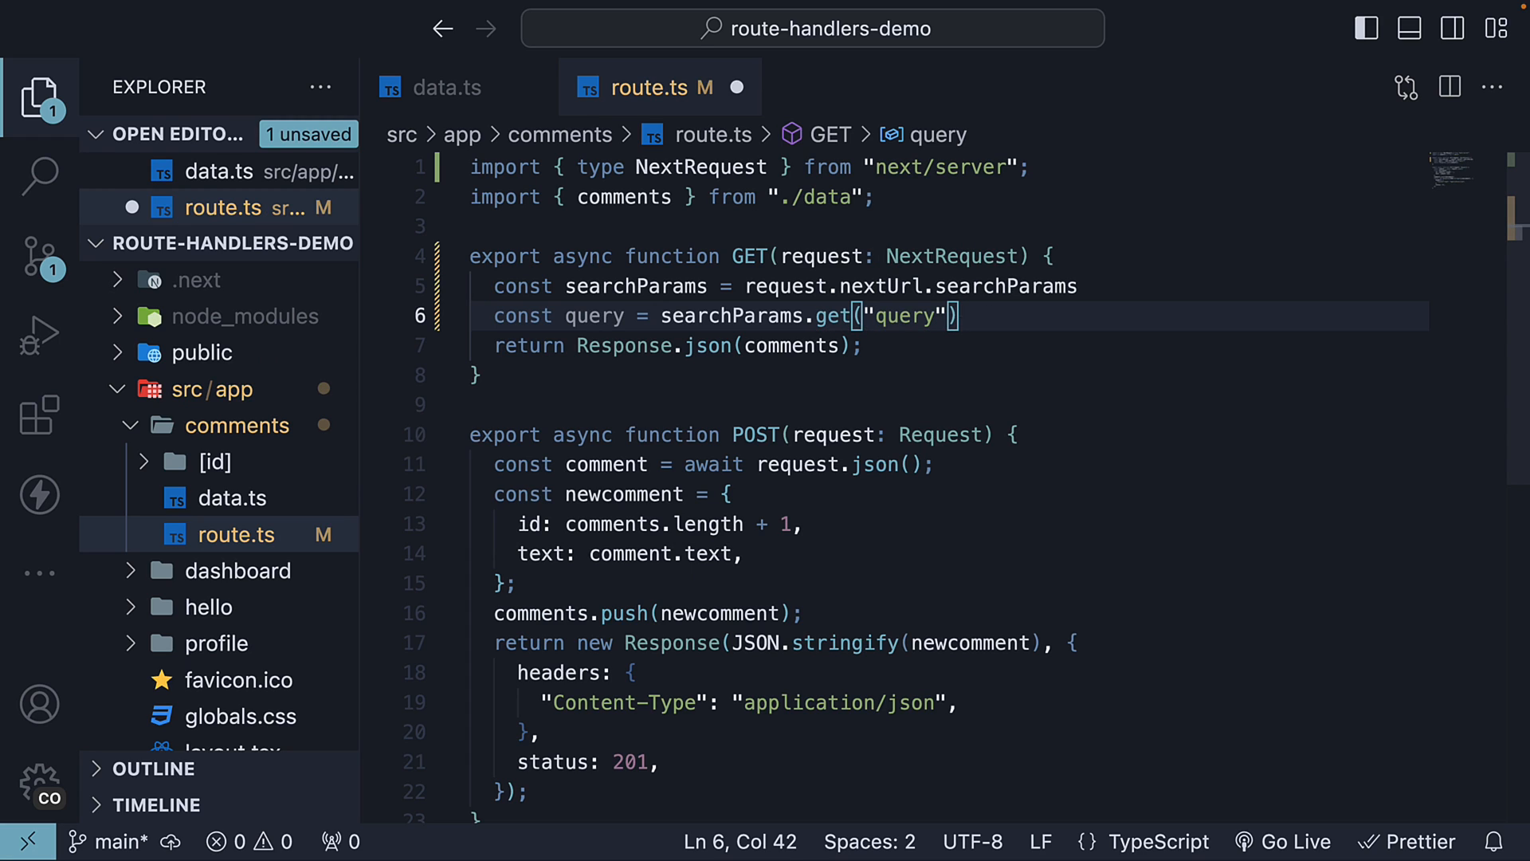
key(Enter)
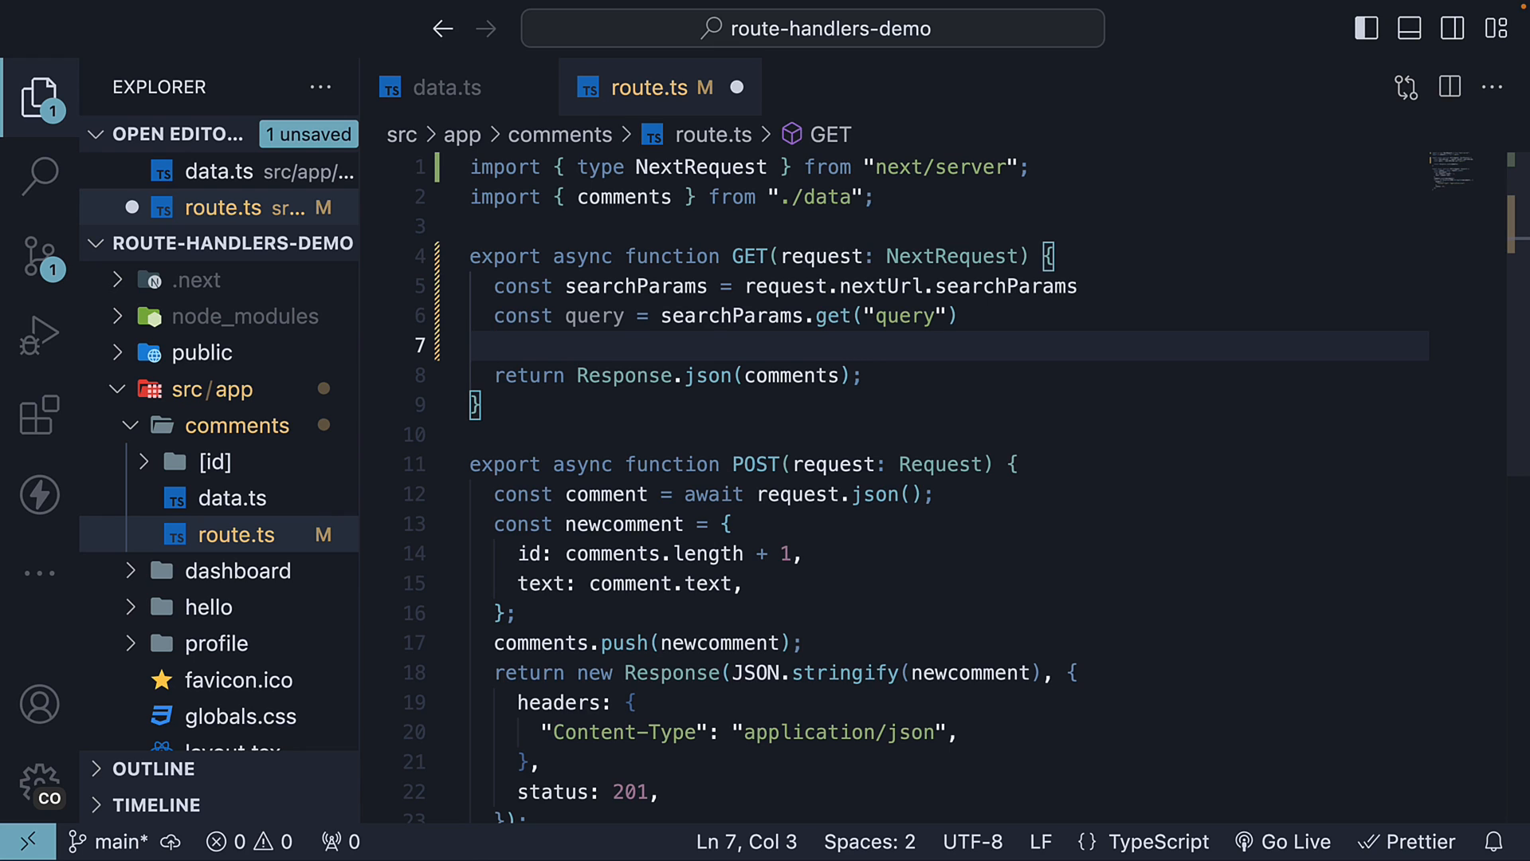
Start a filteredComments ternary that filters comments whose text includes the query
click(497, 344)
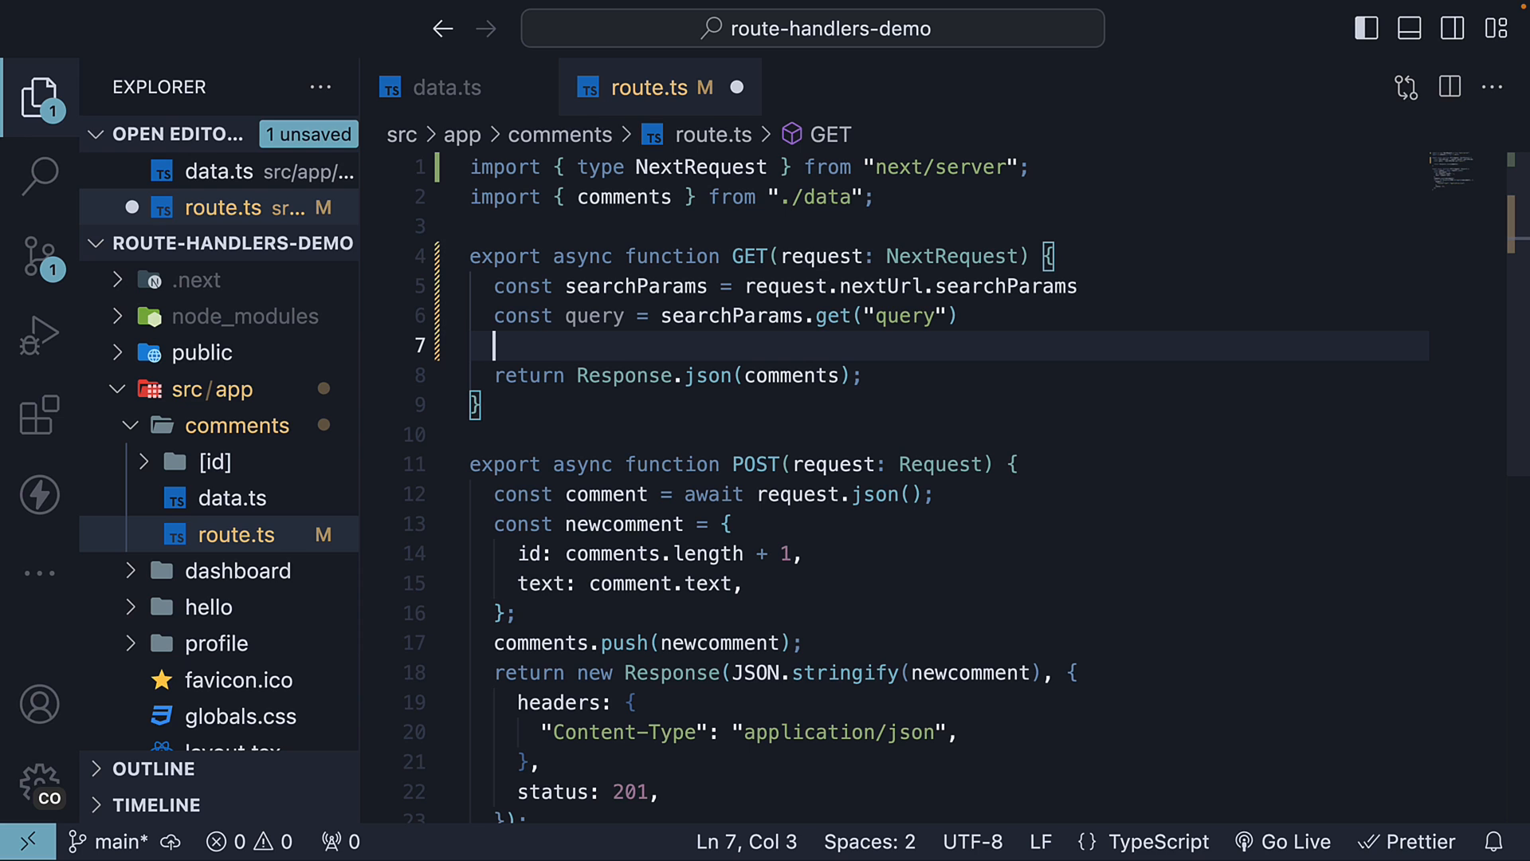
text(const filteredCom)
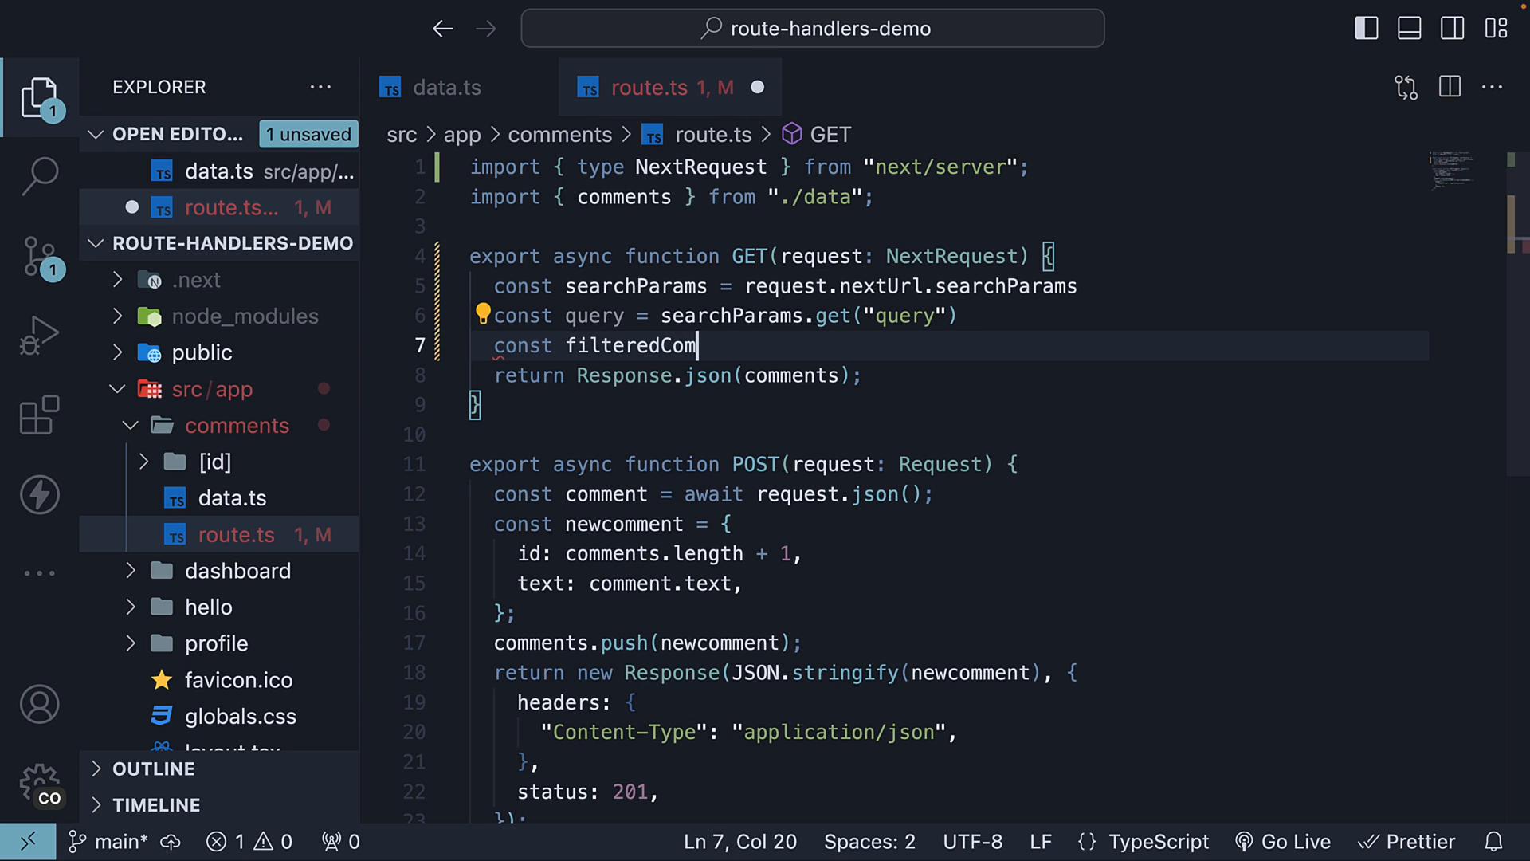
text(ments = q)
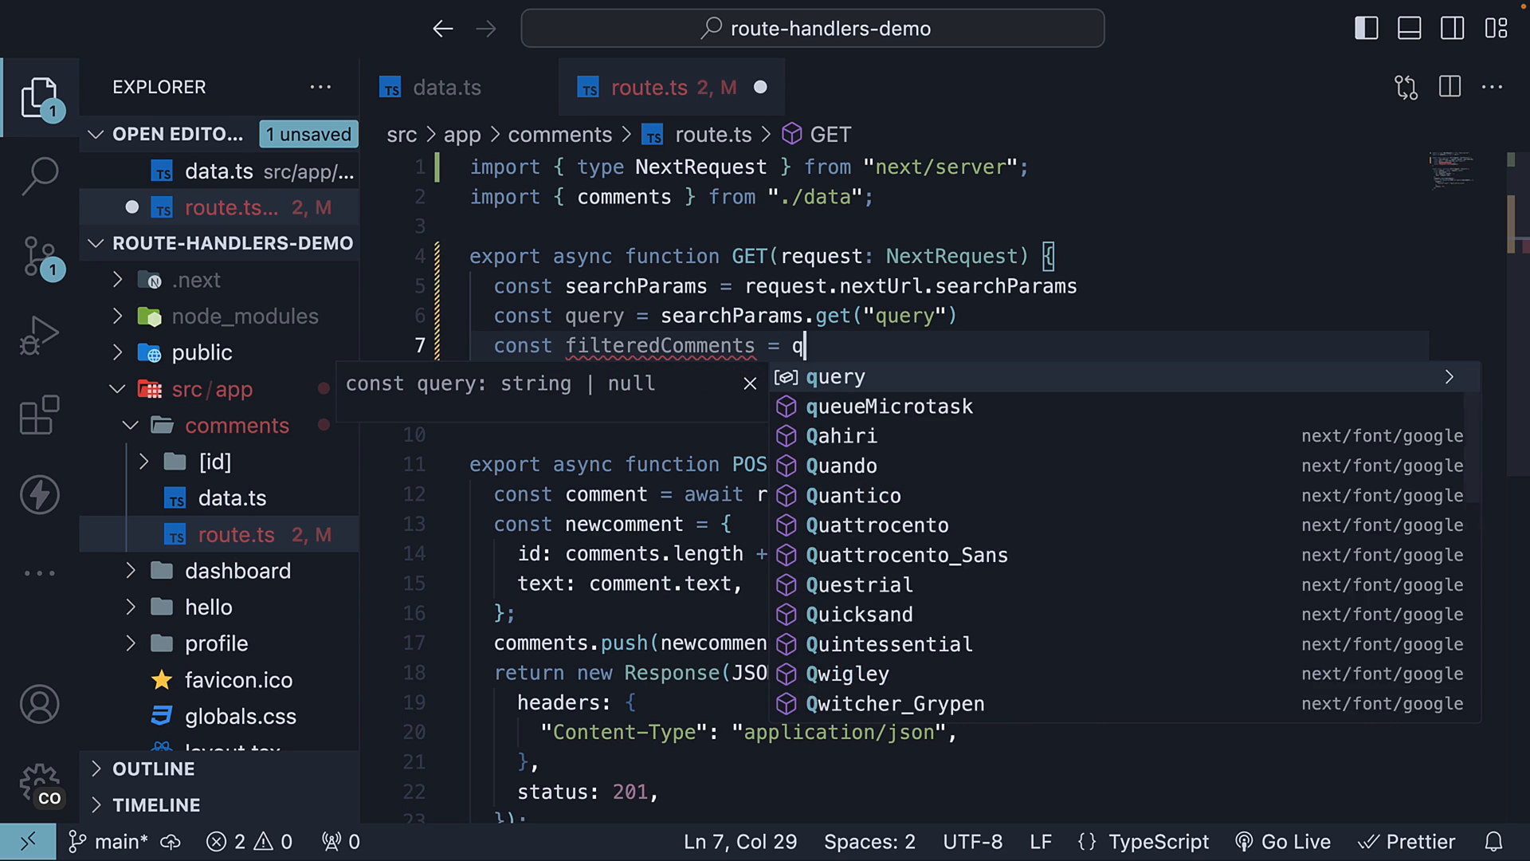
text(uery ?)
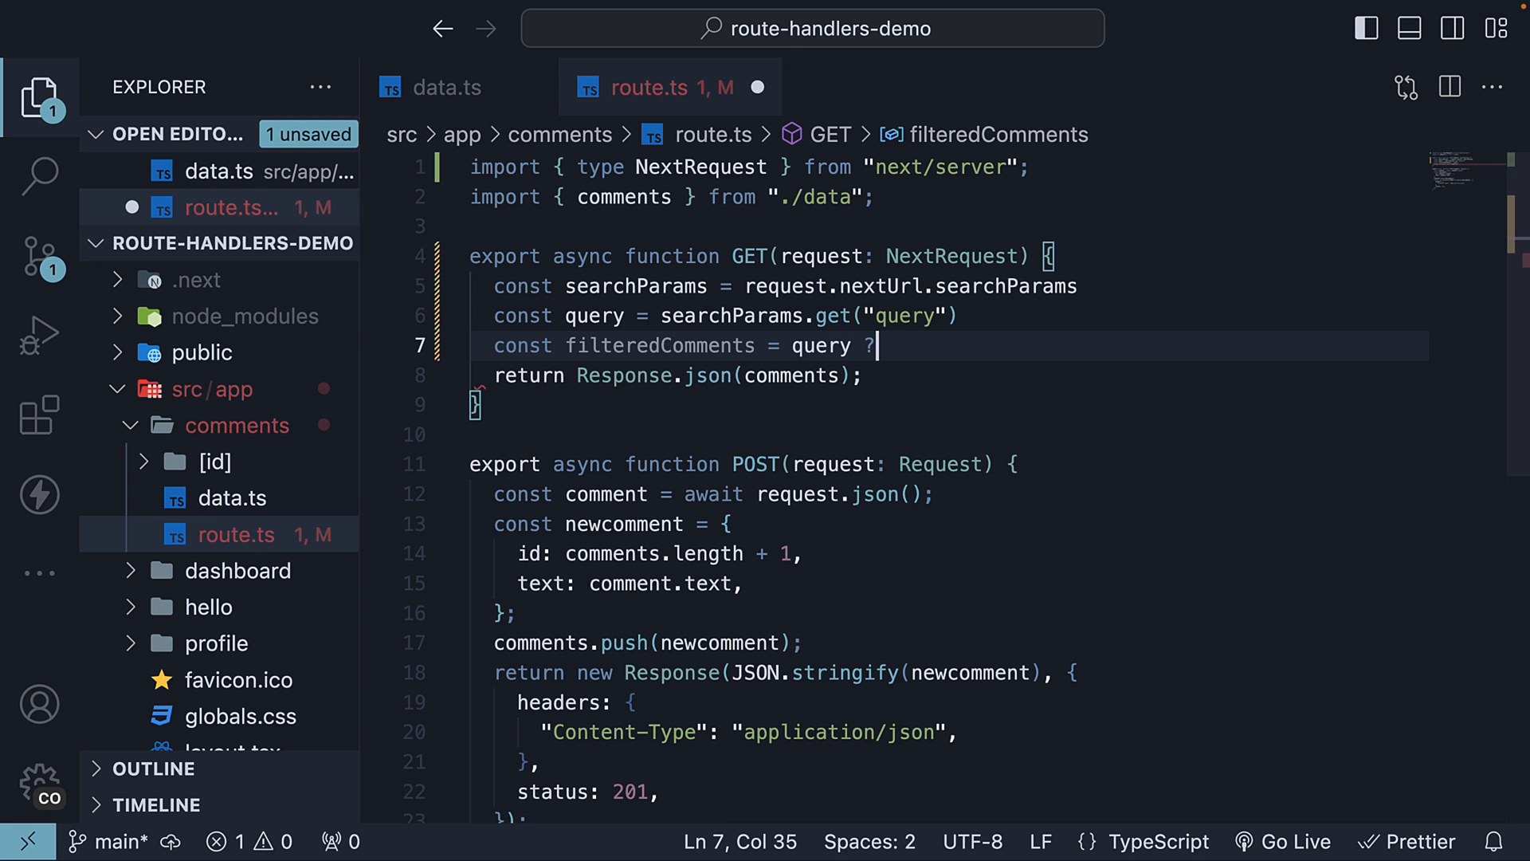
text(comments)
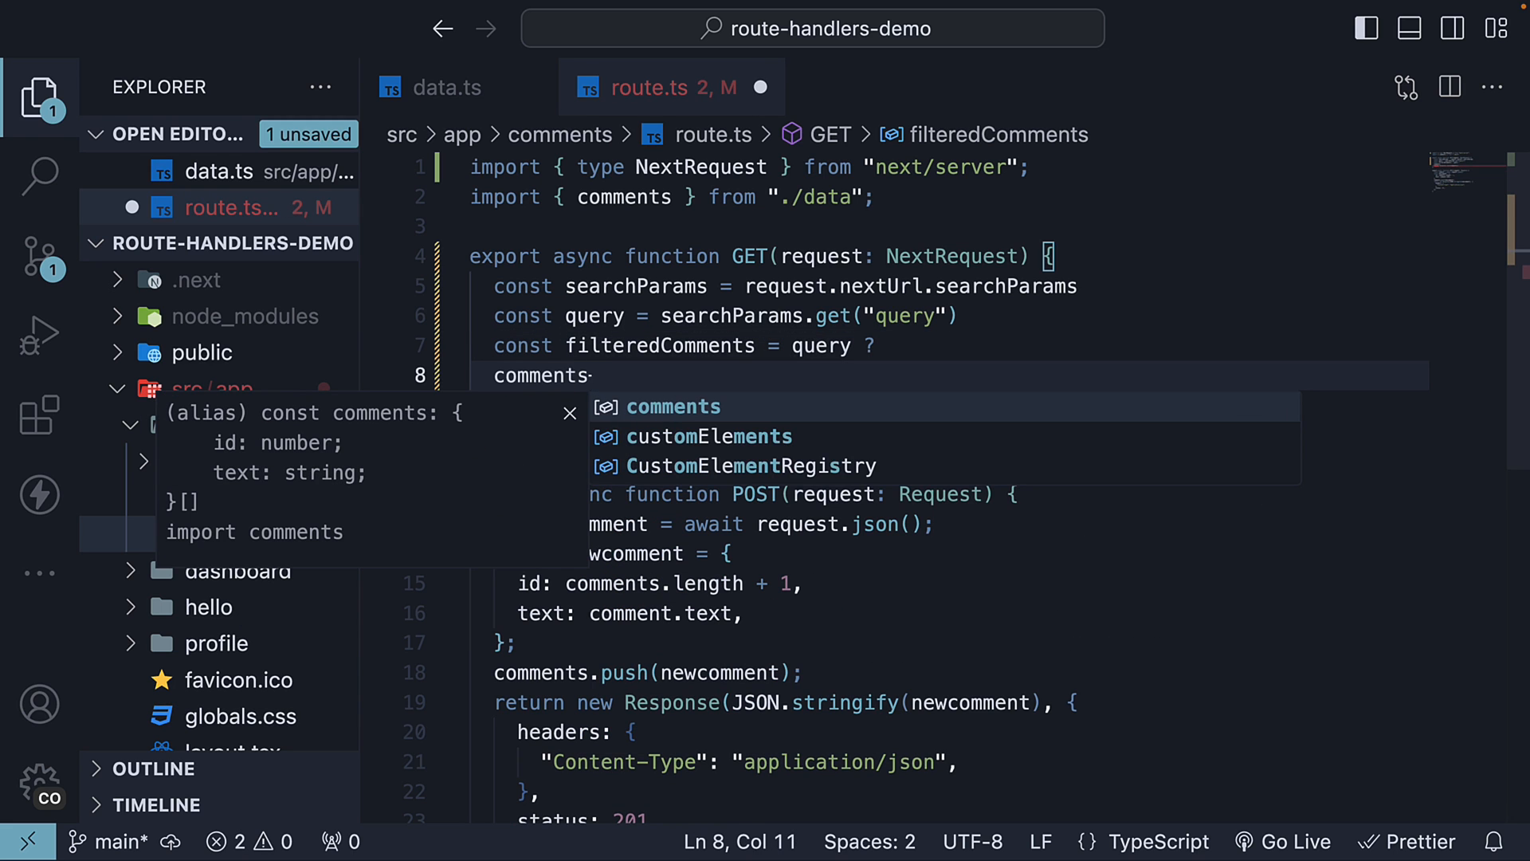
text(.filter)
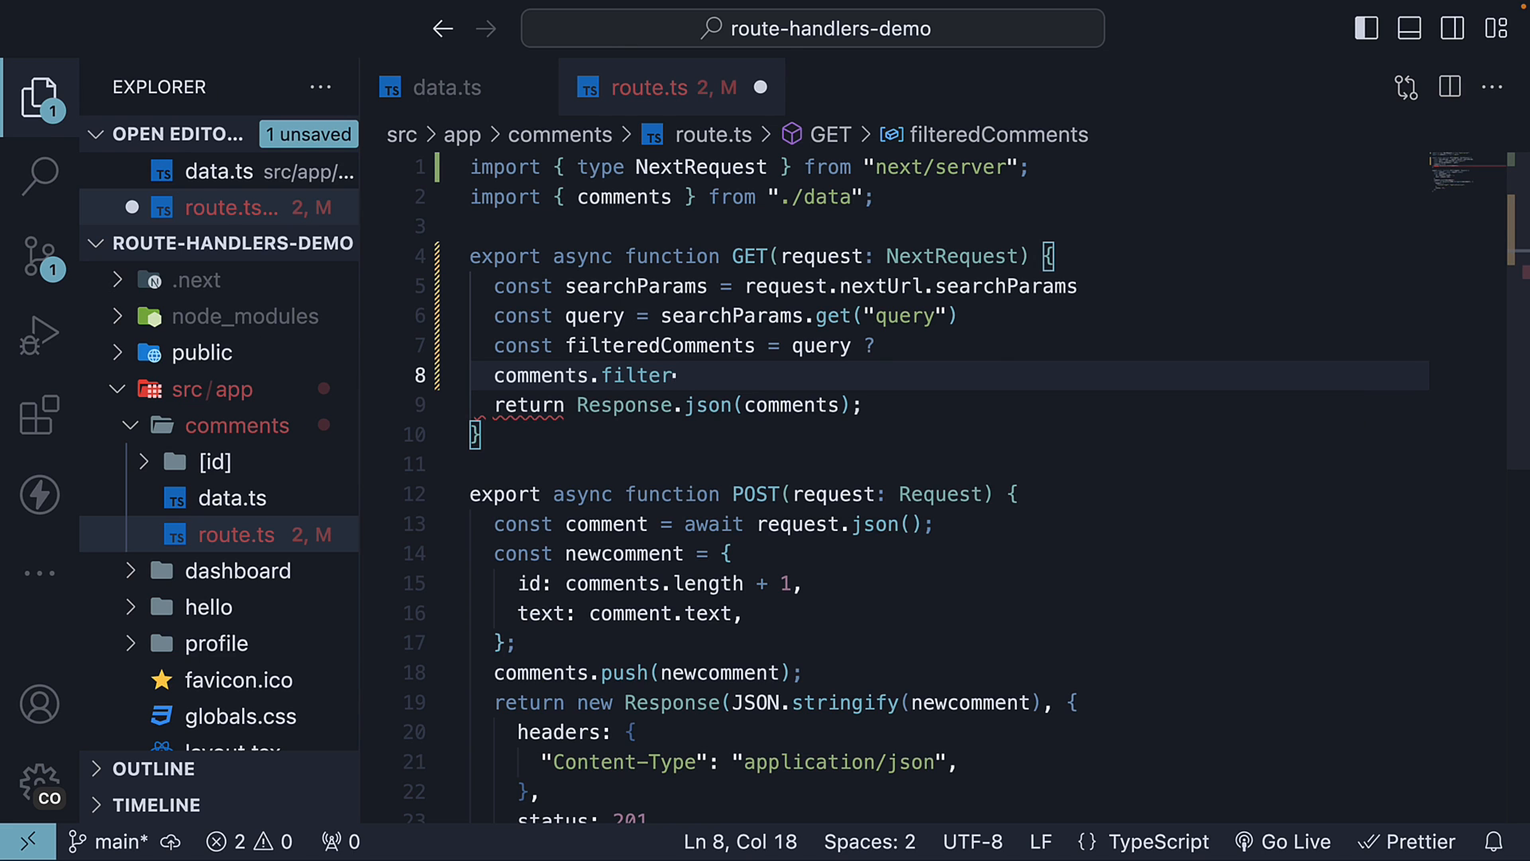
text((comment)
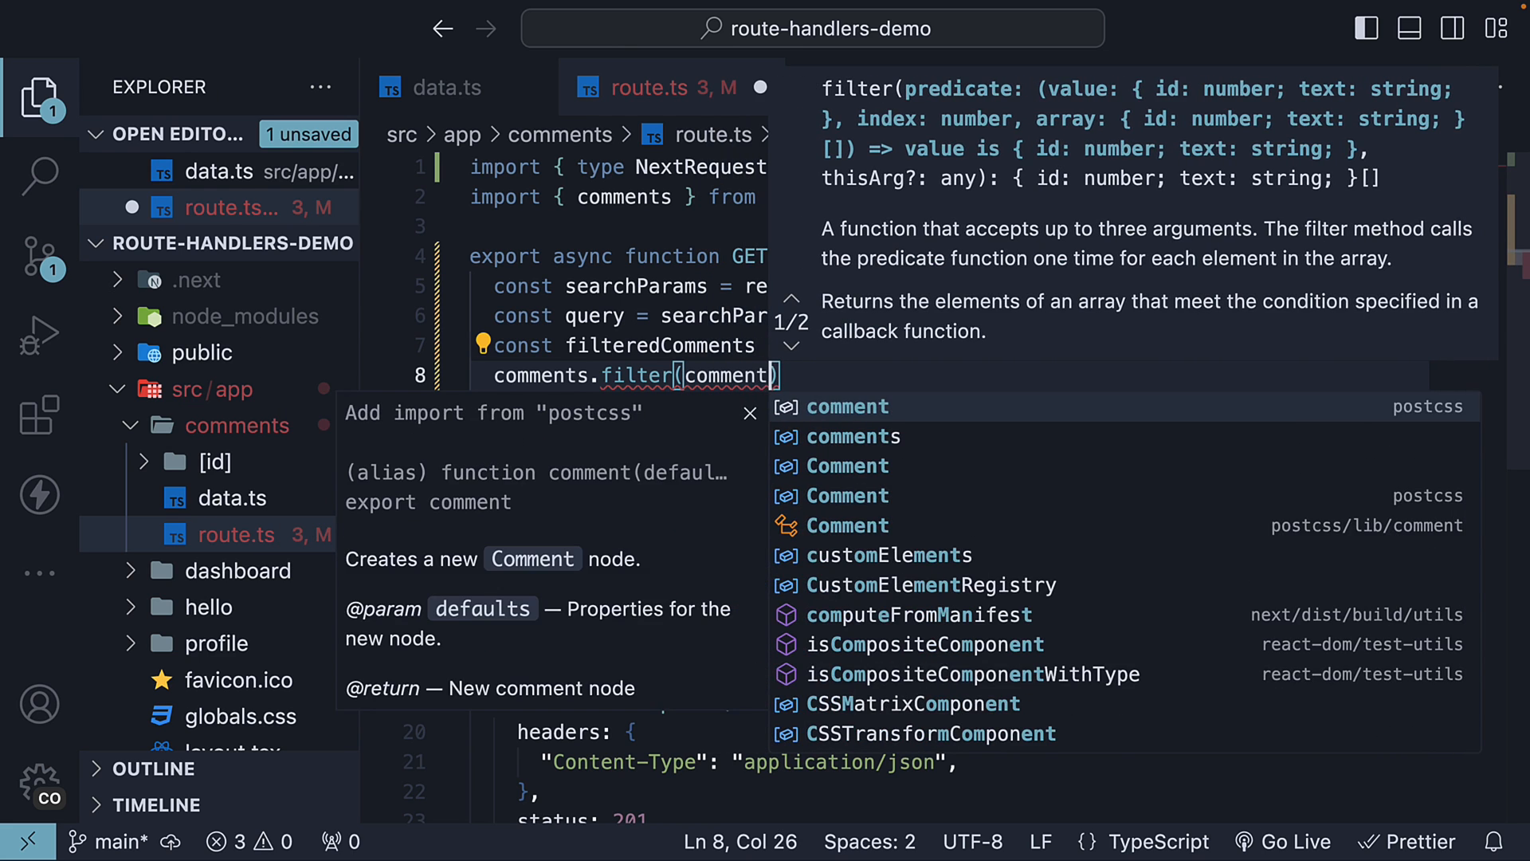
text(=> comment.text)
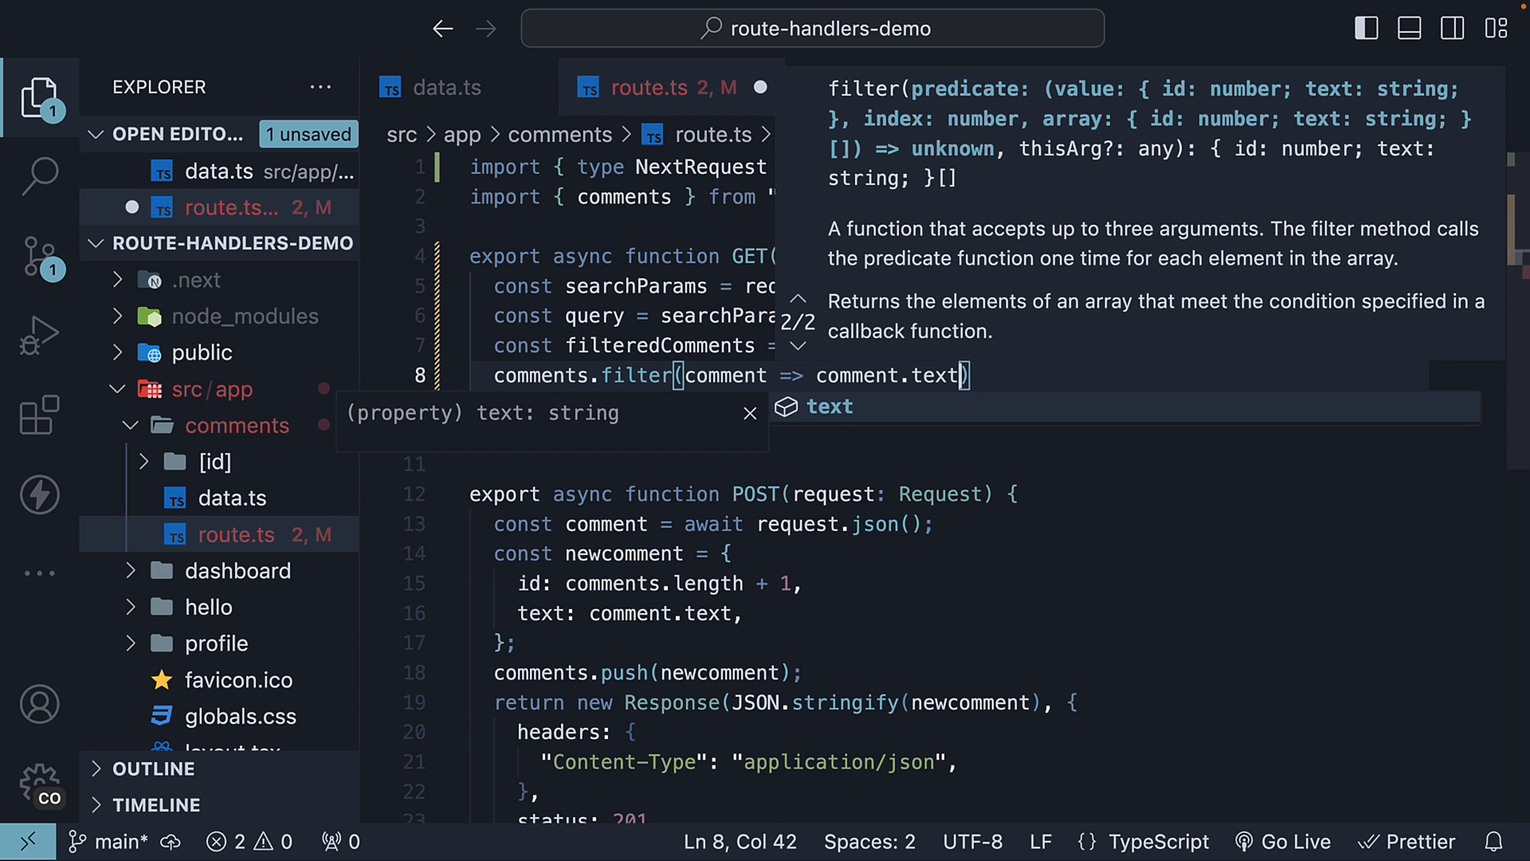
text(.includes(query)
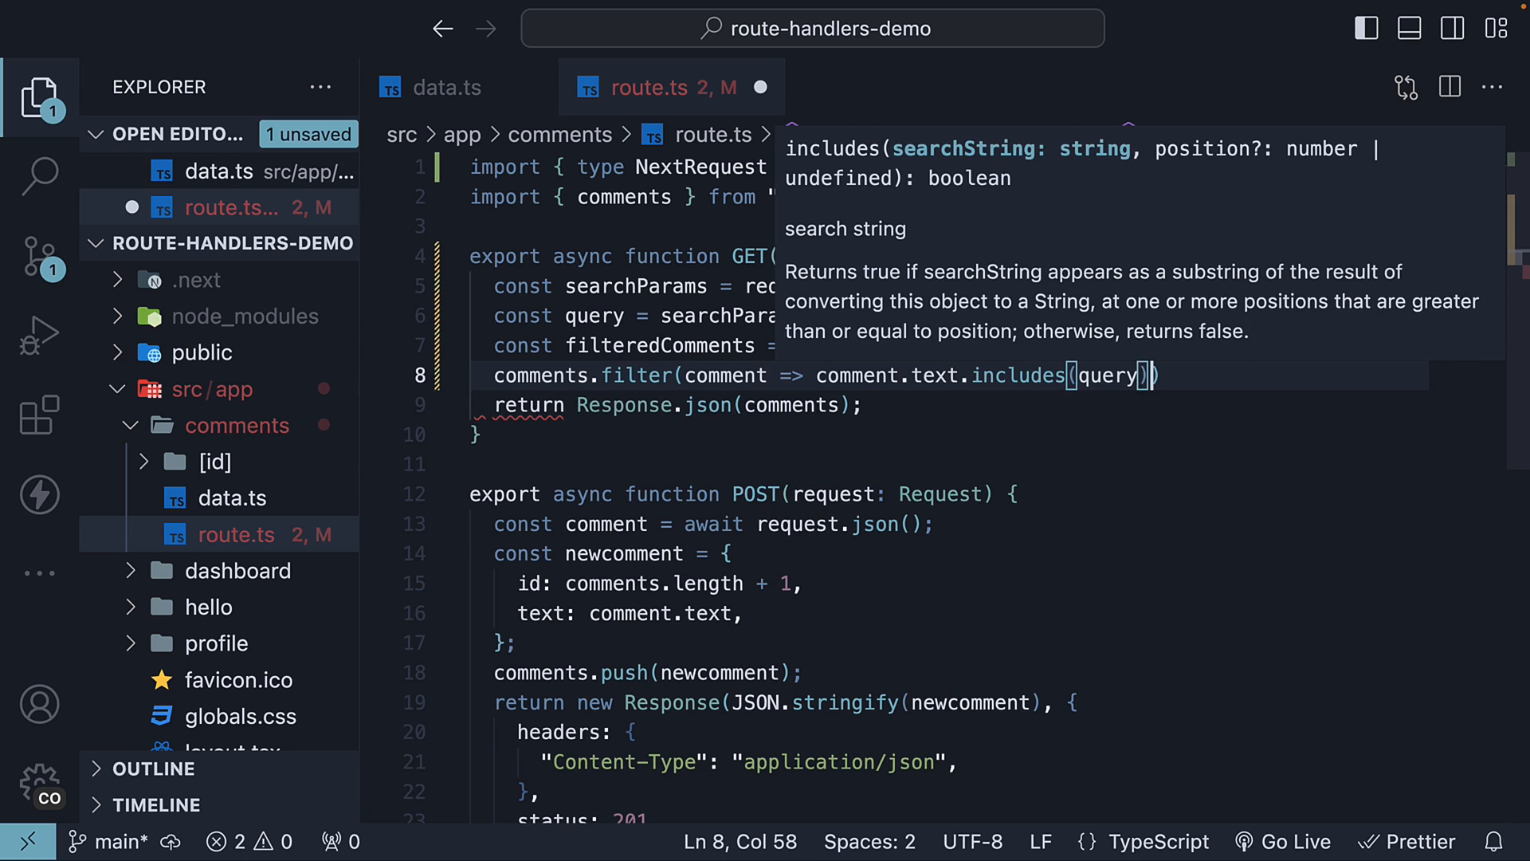
Fall back to all comments, return filteredComments instead of comments, and save
key(enter)
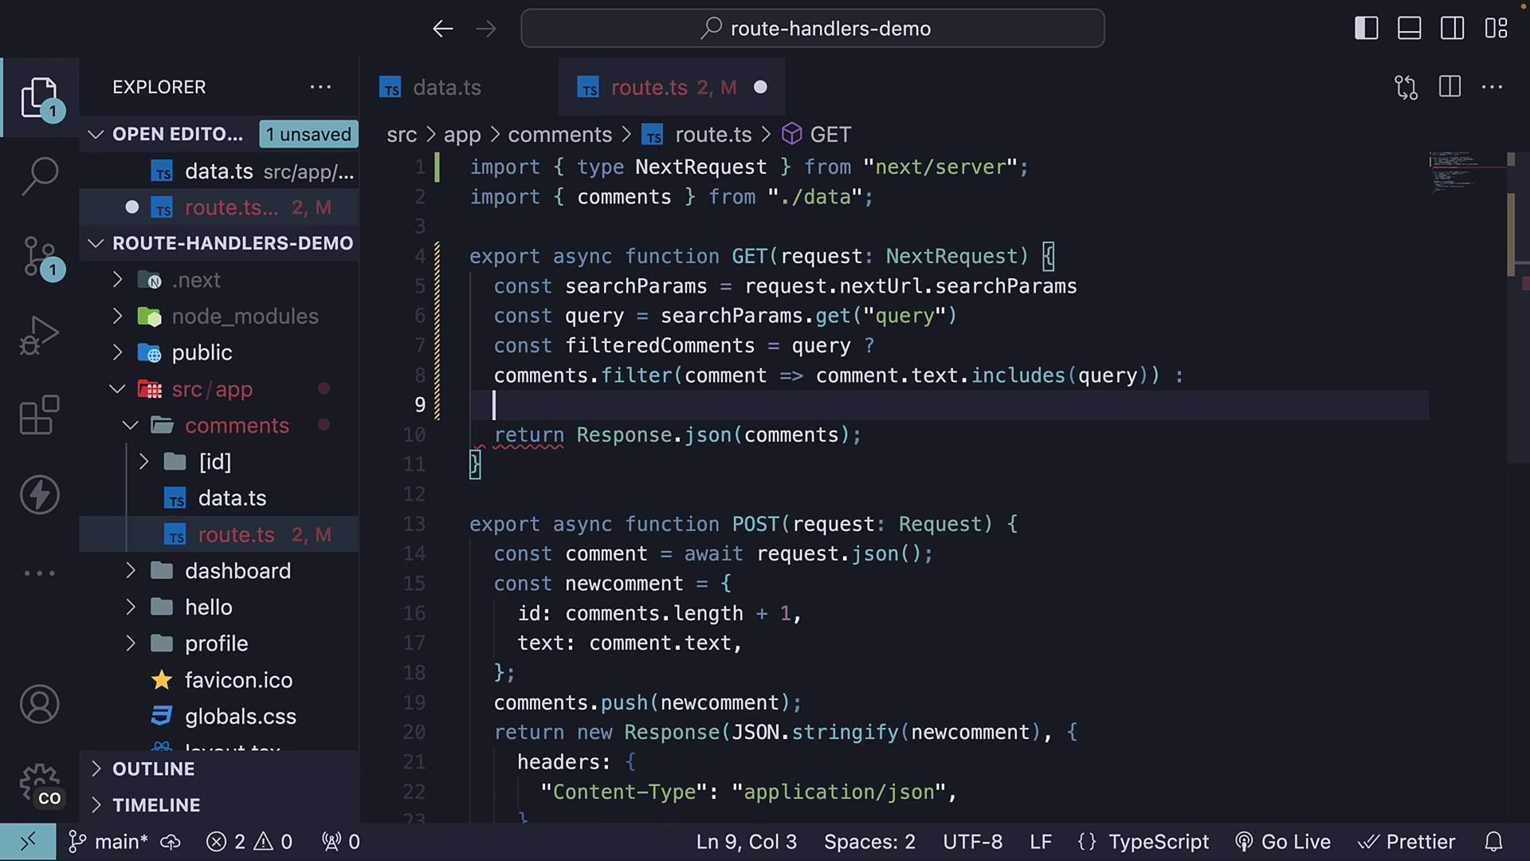
text(comments)
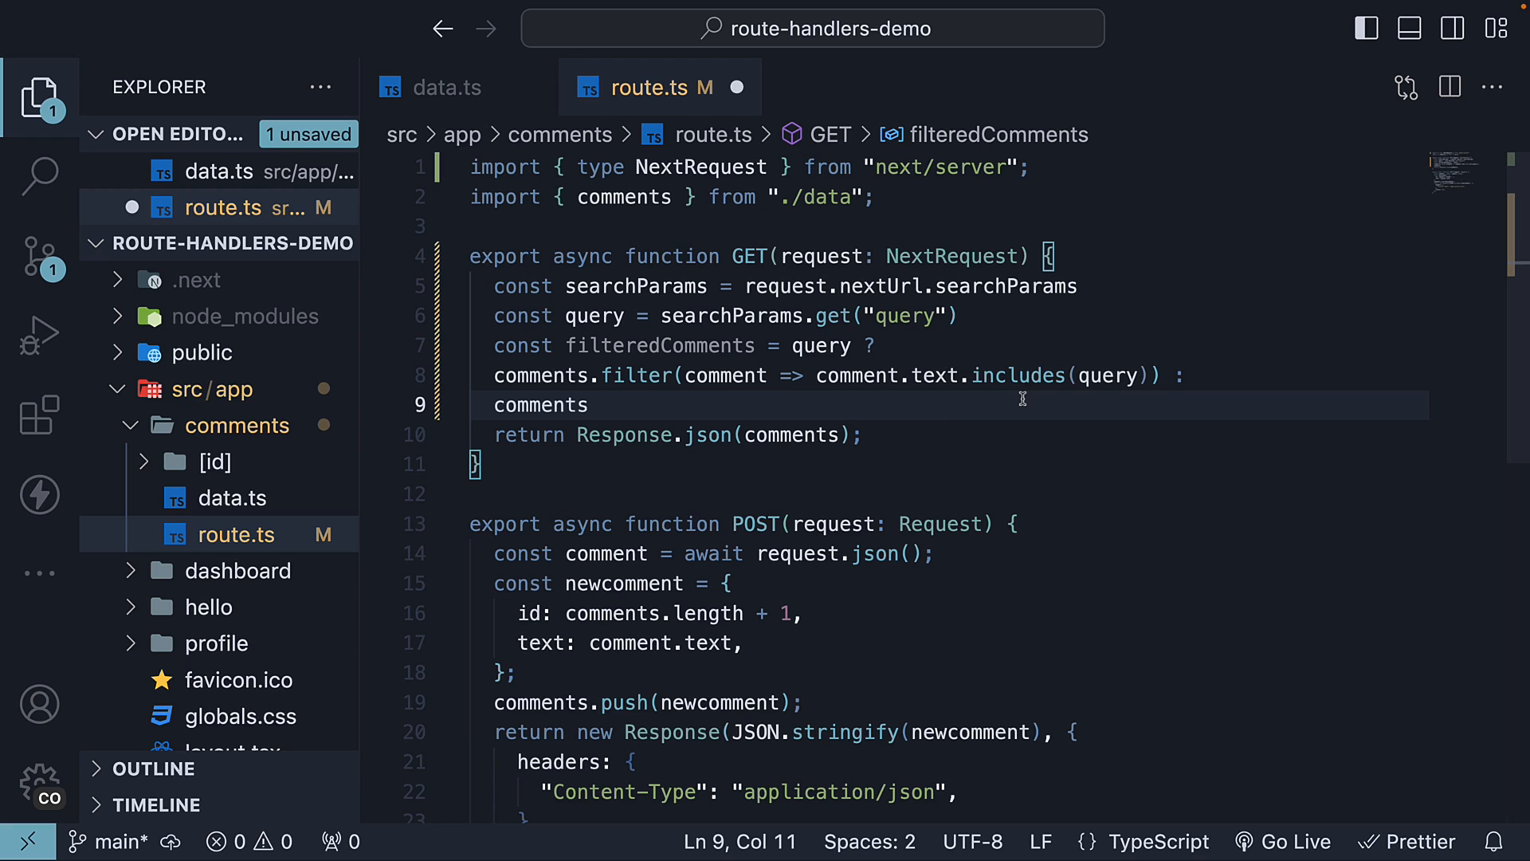
double_click(660, 345)
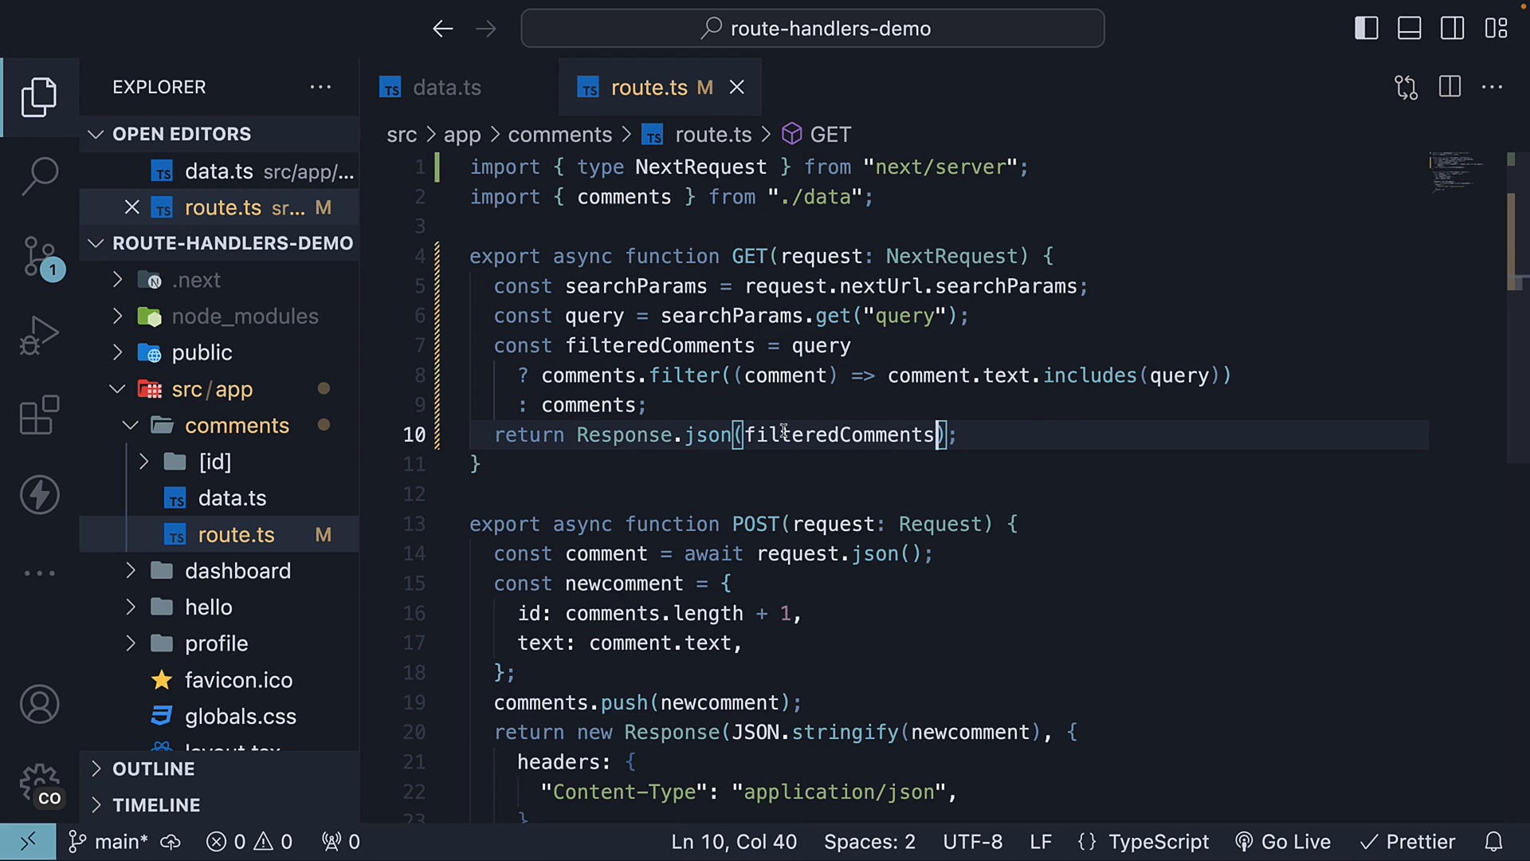
click(960, 434)
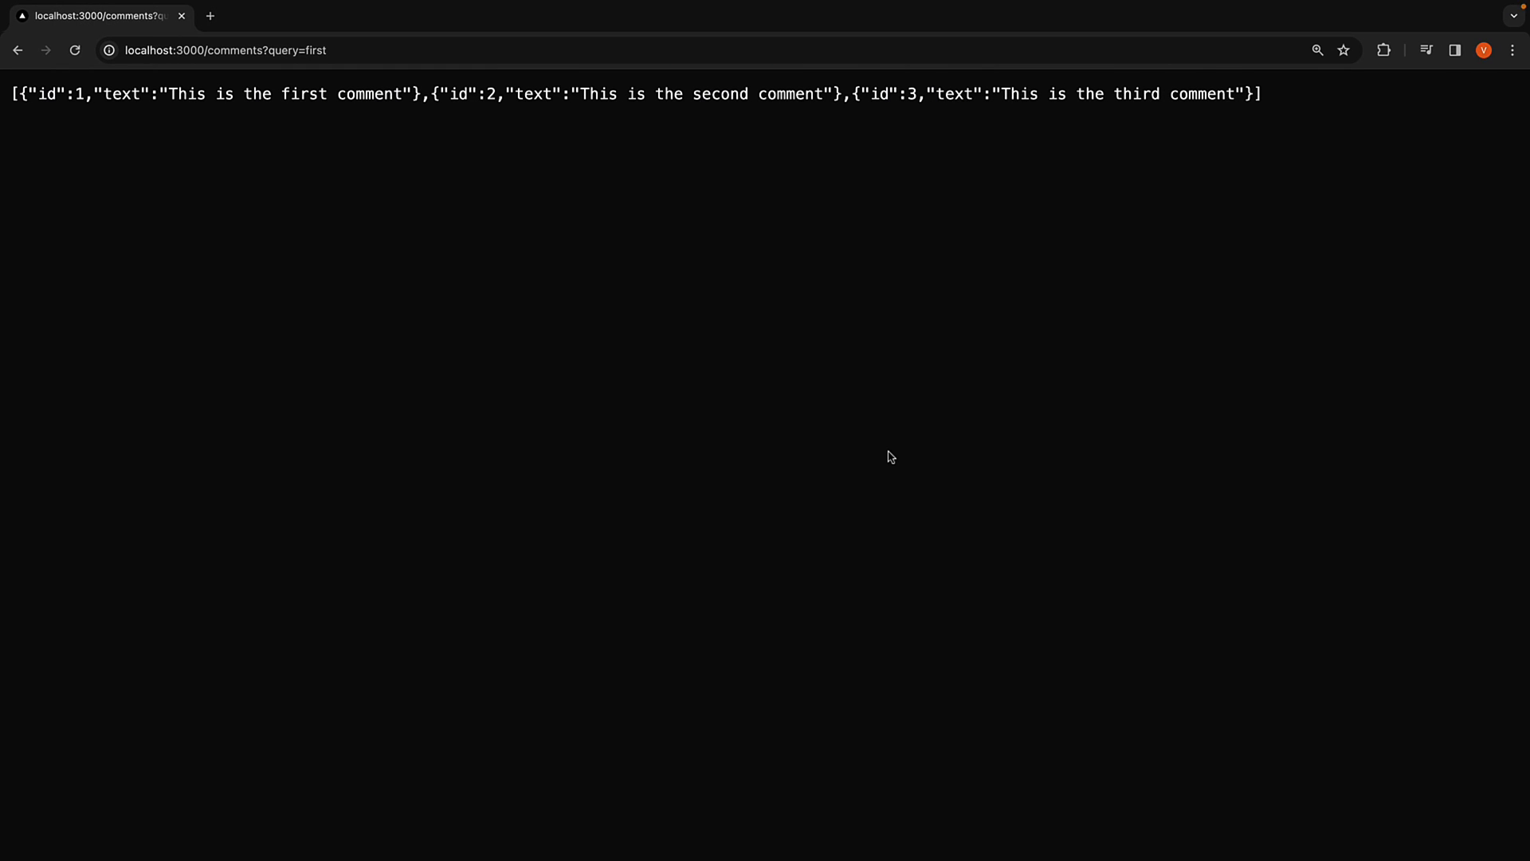
Reload query=first, try query=ir, then load /comments with no query parameter
click(225, 49)
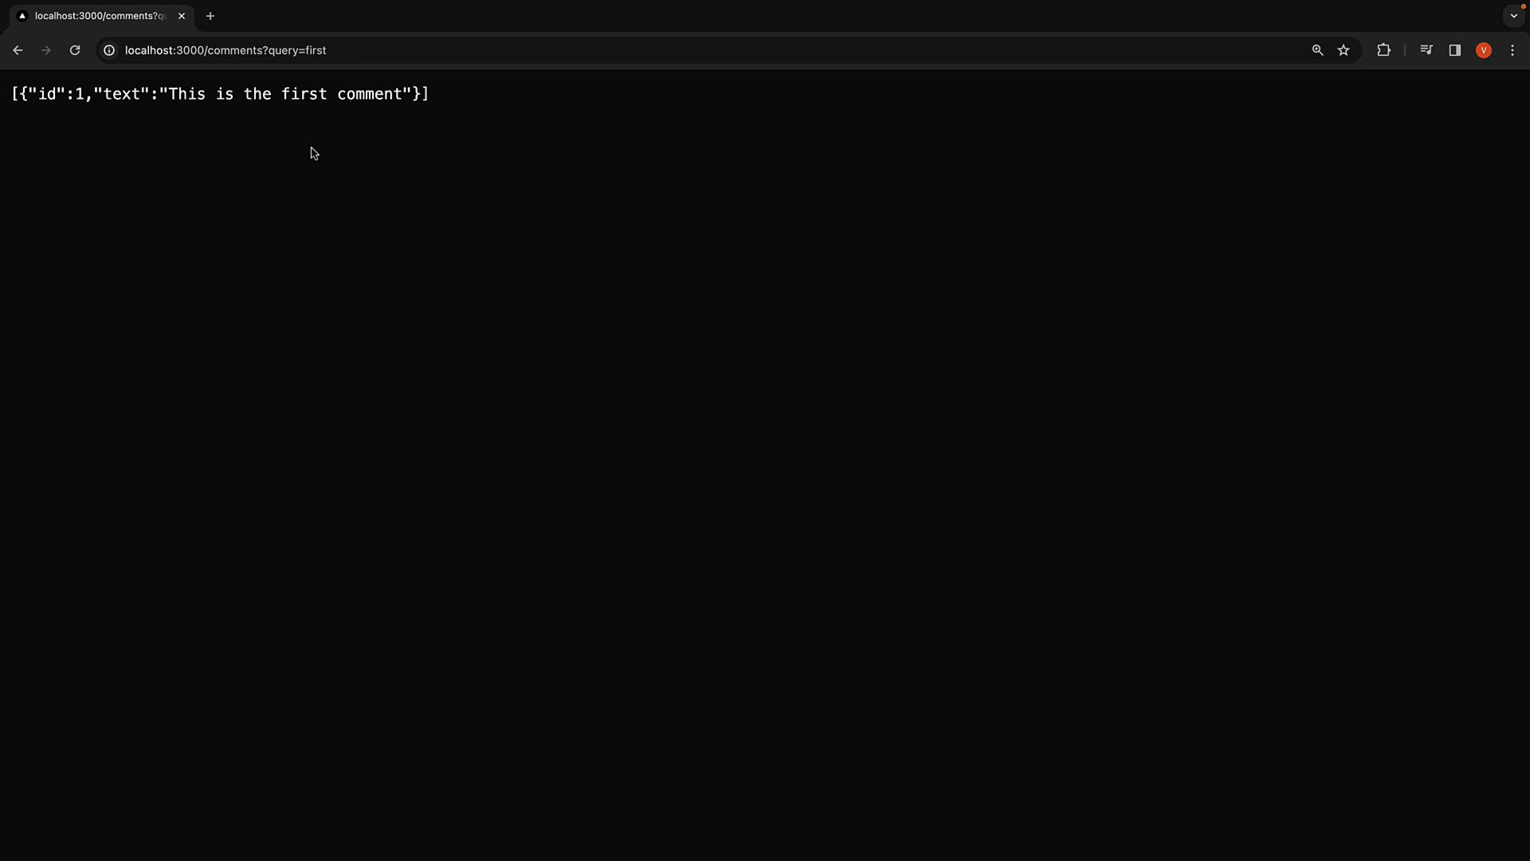
mouse_move(308, 115)
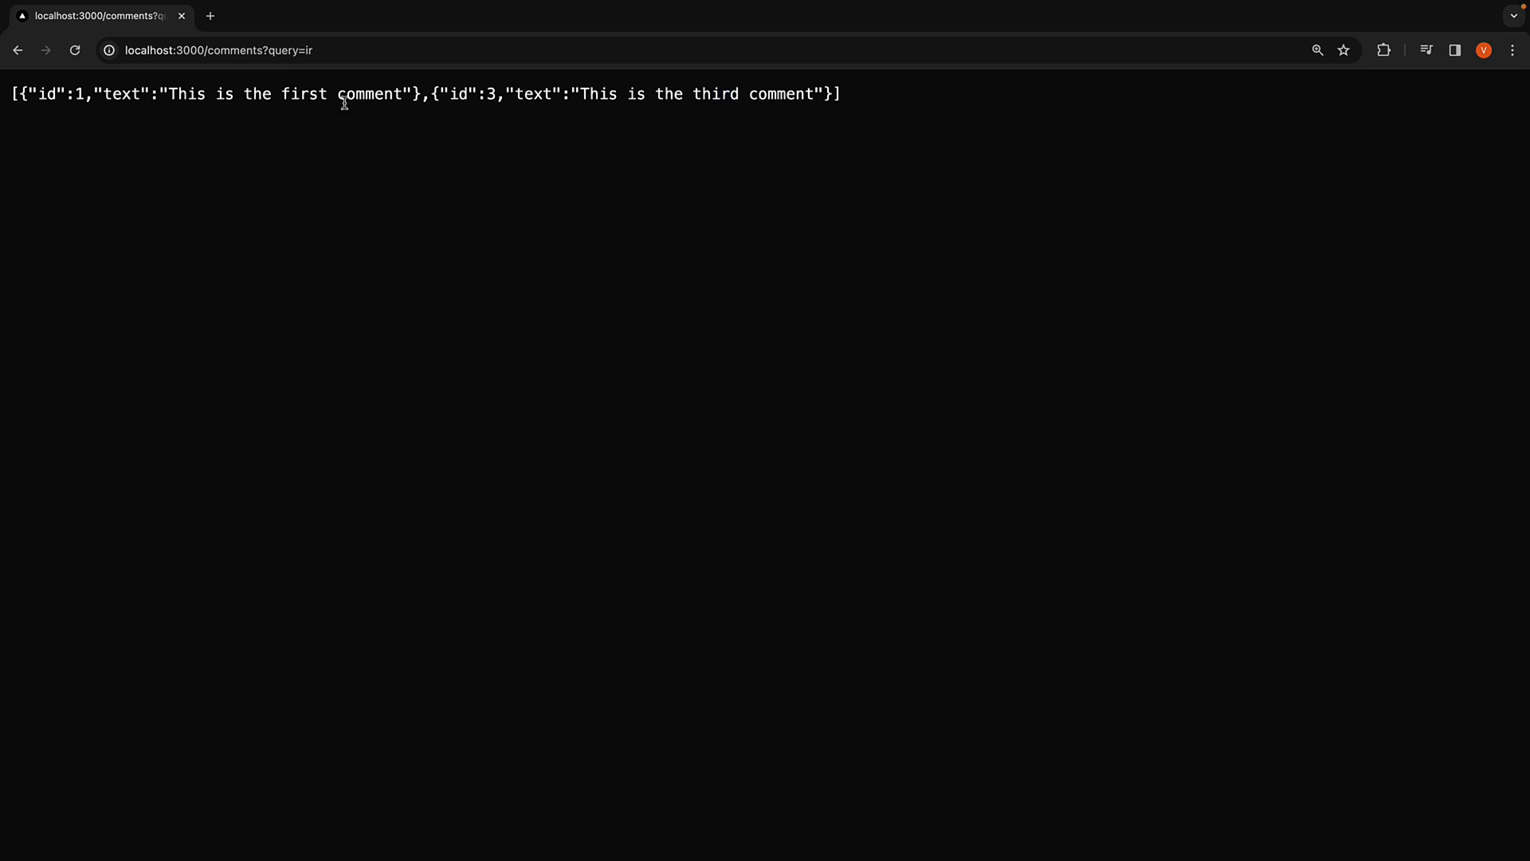
click(220, 49)
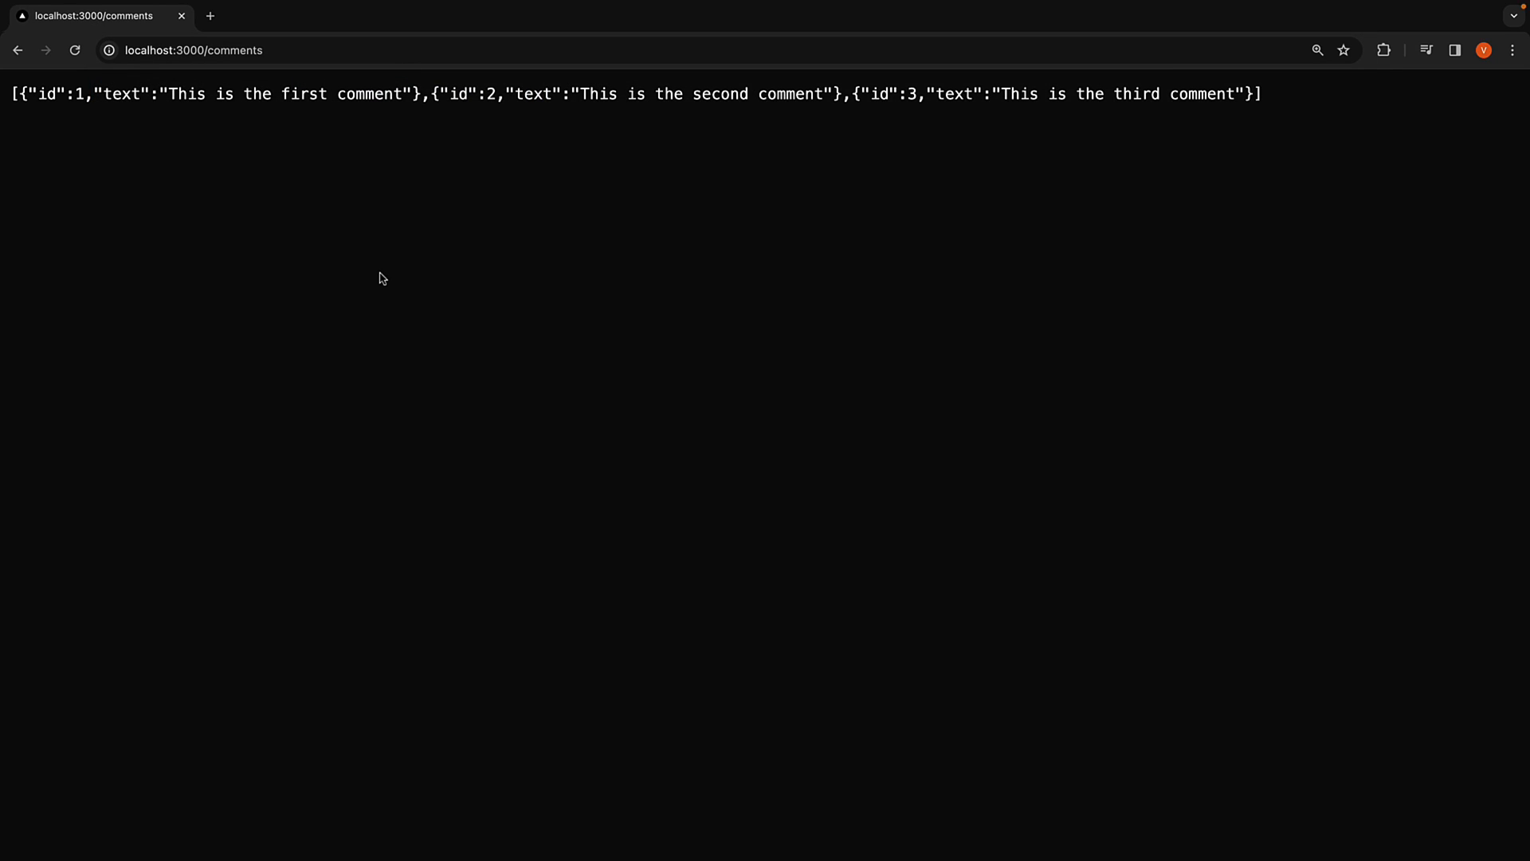
mouse_move(444, 318)
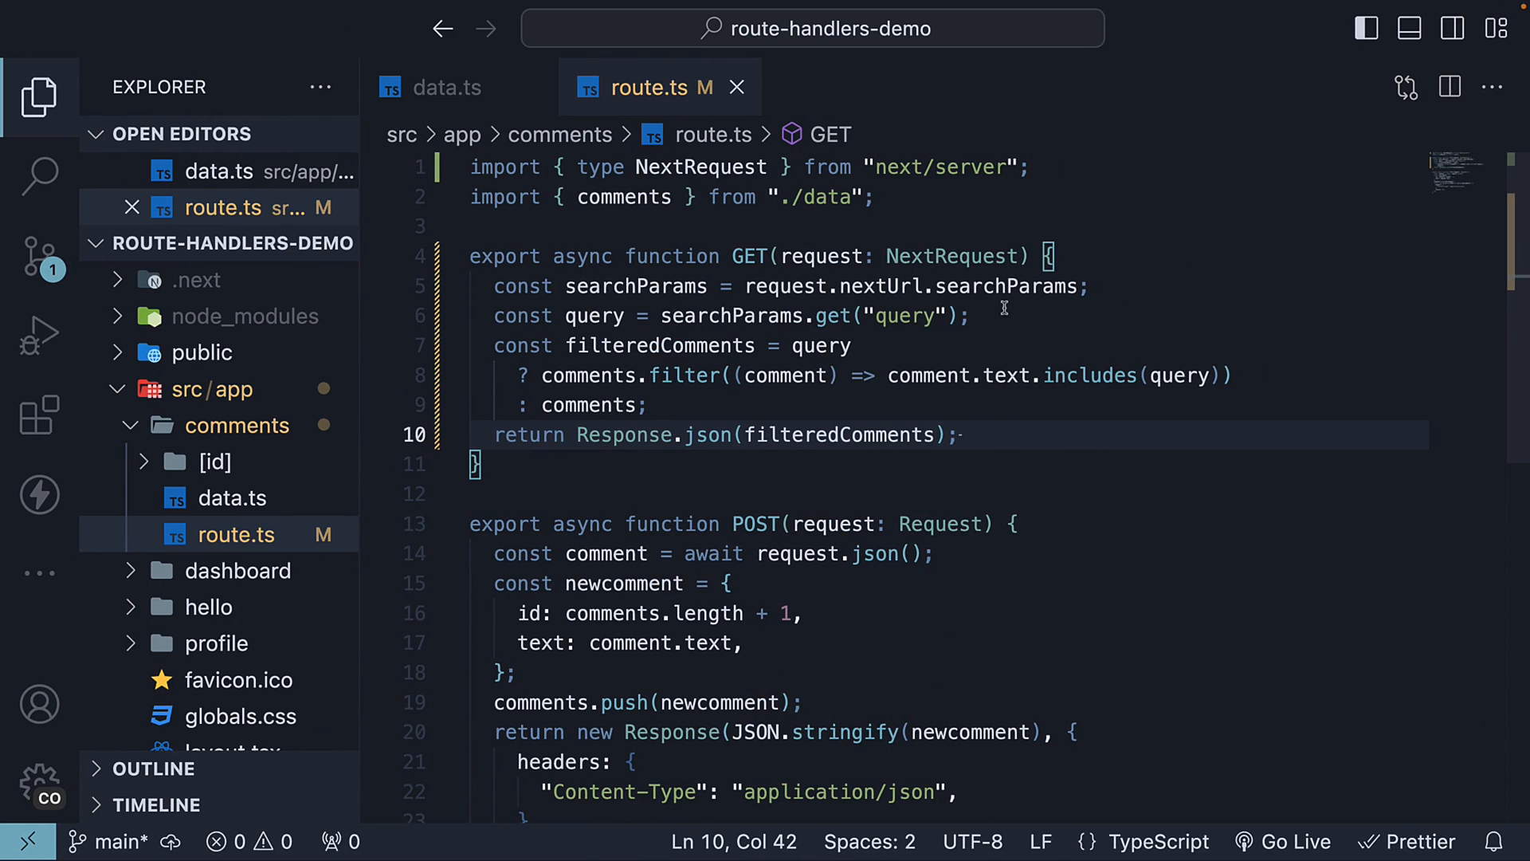
Highlight the searchParams variable on line 5 of route.ts
double_click(1005, 286)
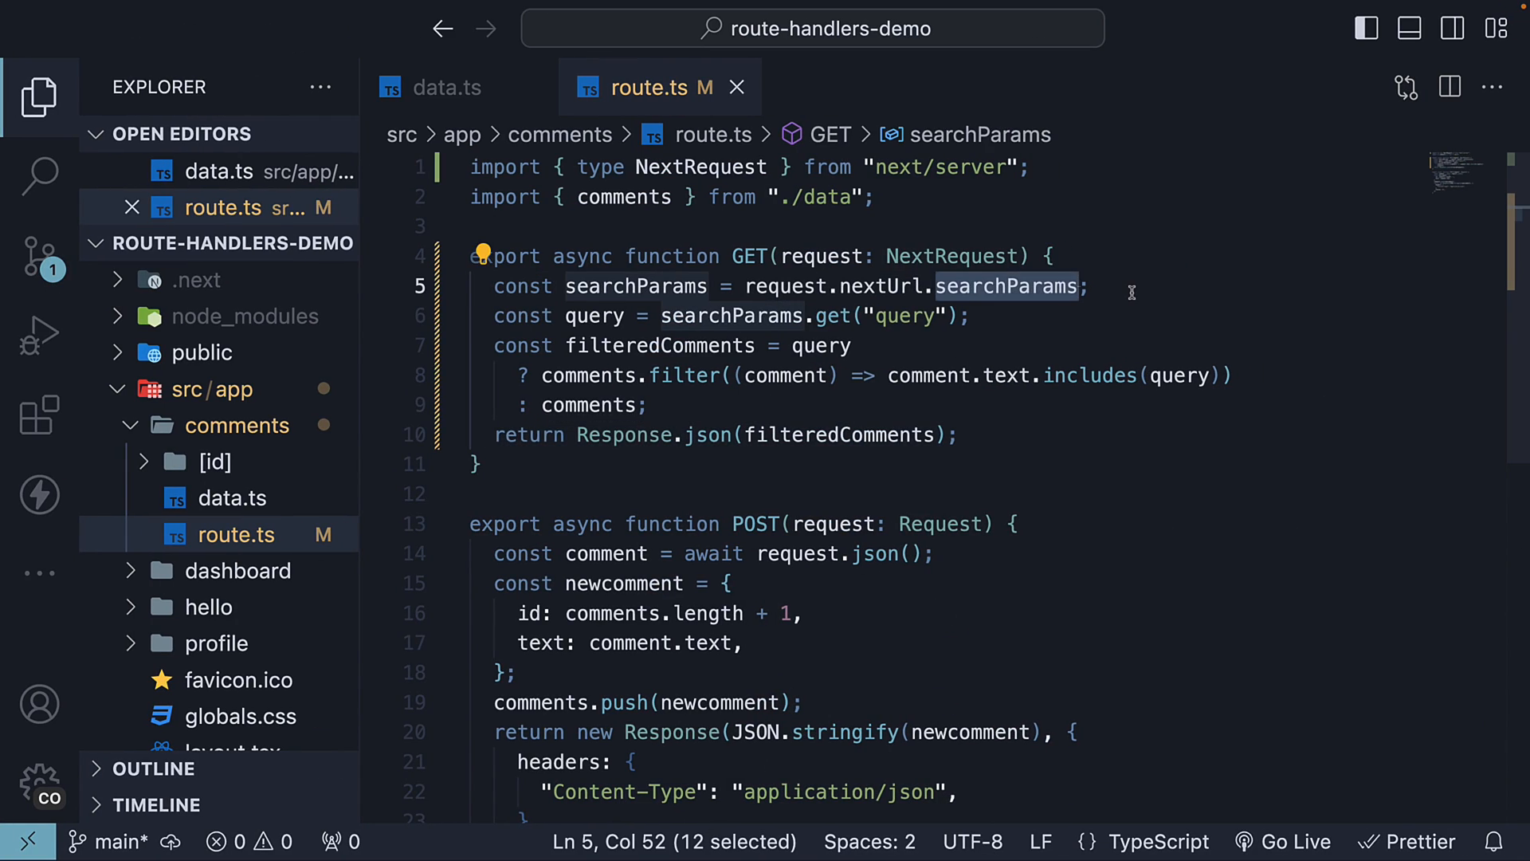